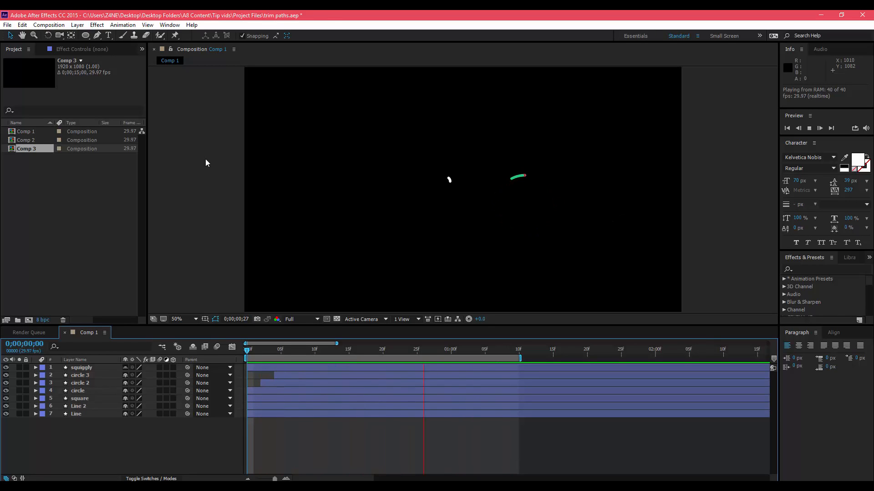
# Preview the example trim path animations in the existing composition
pyautogui.click(295, 349)
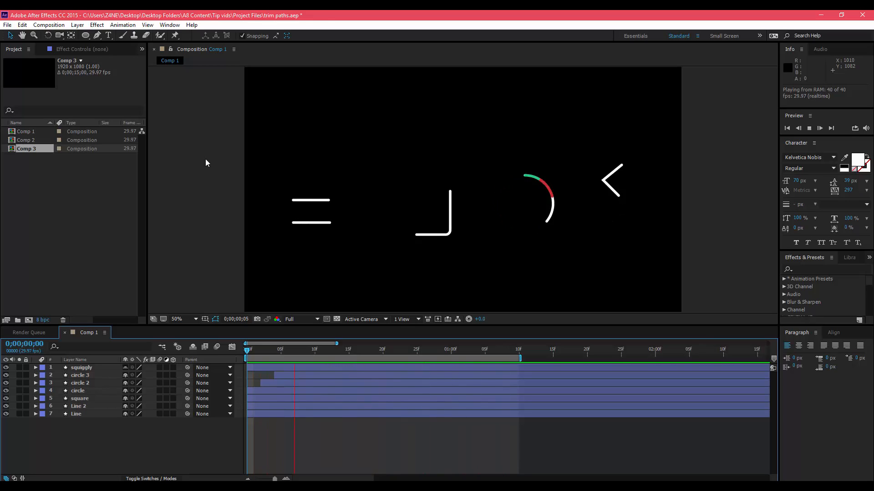
pyautogui.click(435, 349)
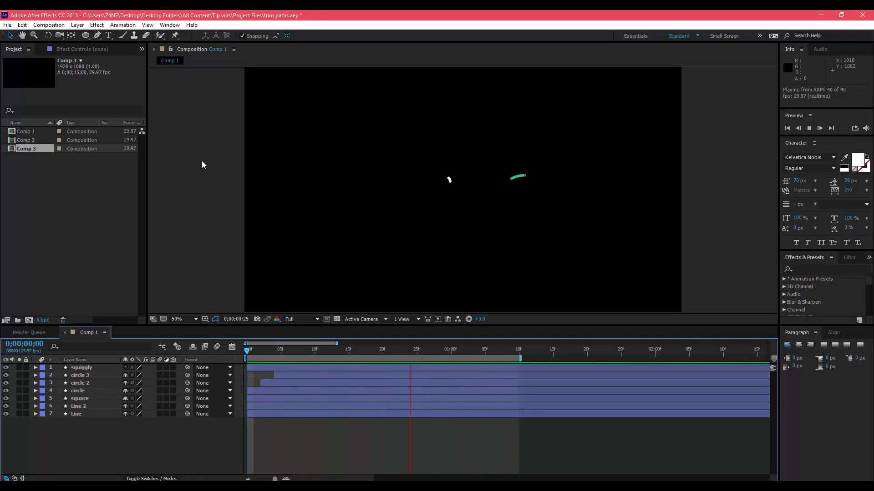
pyautogui.click(273, 349)
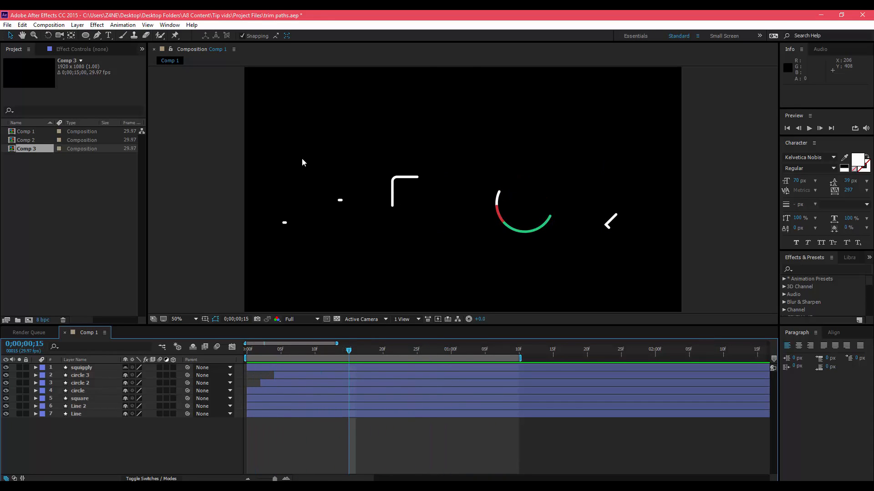
pyautogui.moveTo(358, 122)
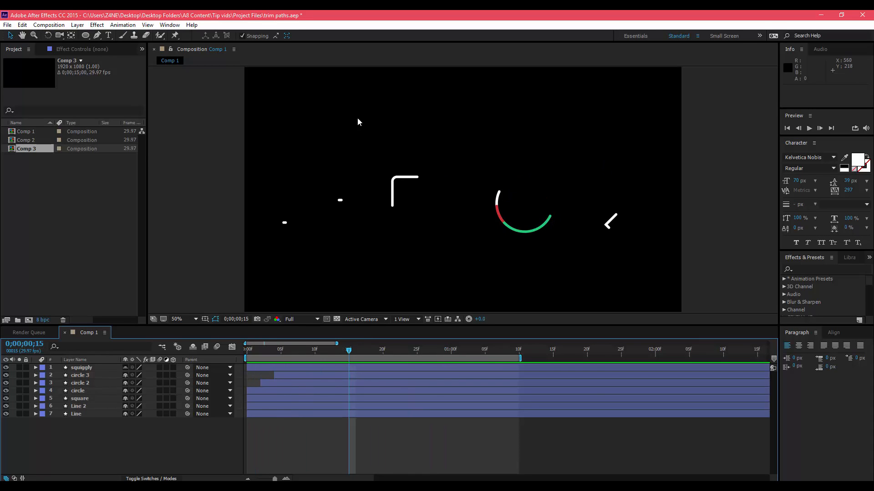
# Create Comp 4 from Composition > New Composition with the HDTV 1080 29.97 preset and black background
pyautogui.click(96, 24)
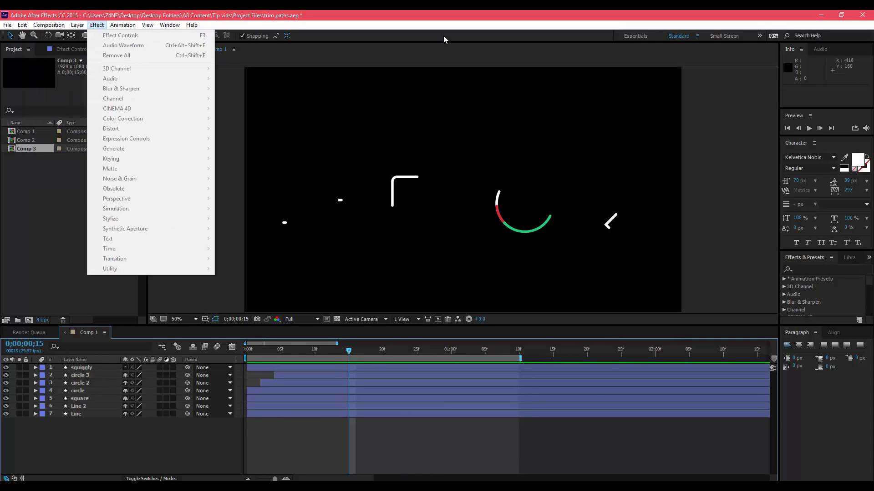
pyautogui.click(49, 25)
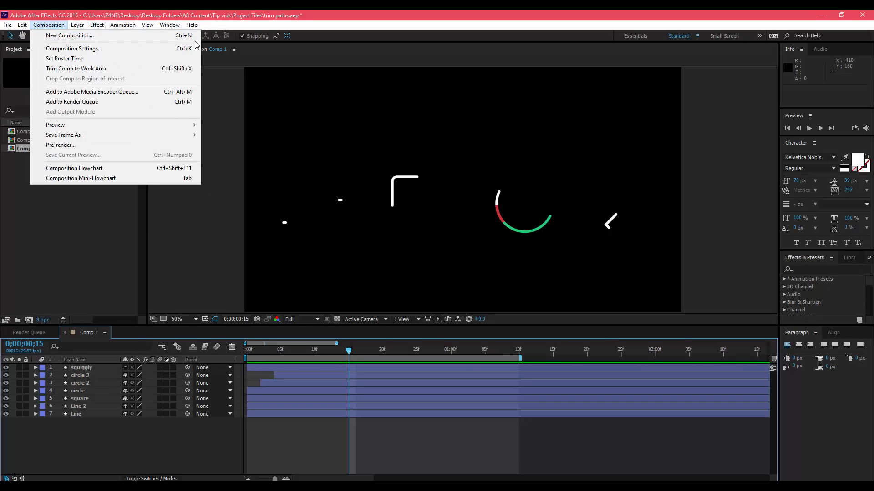
pyautogui.moveTo(73, 49)
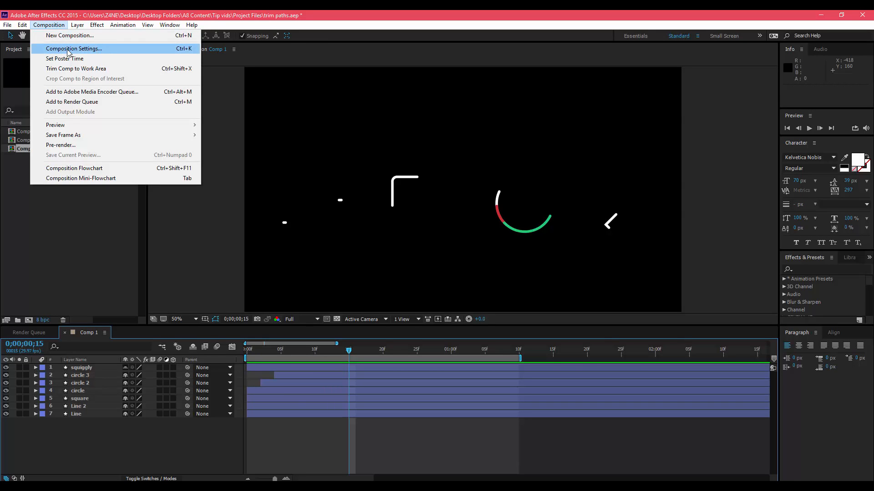
pyautogui.click(74, 48)
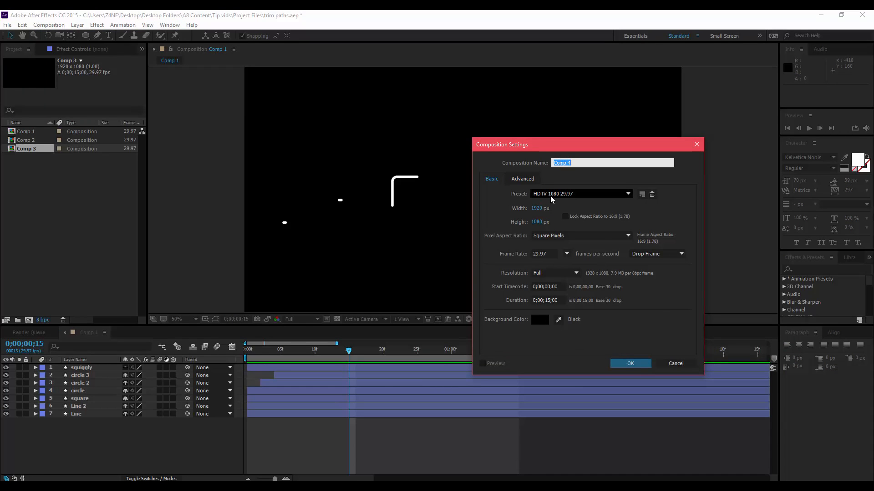
pyautogui.click(630, 363)
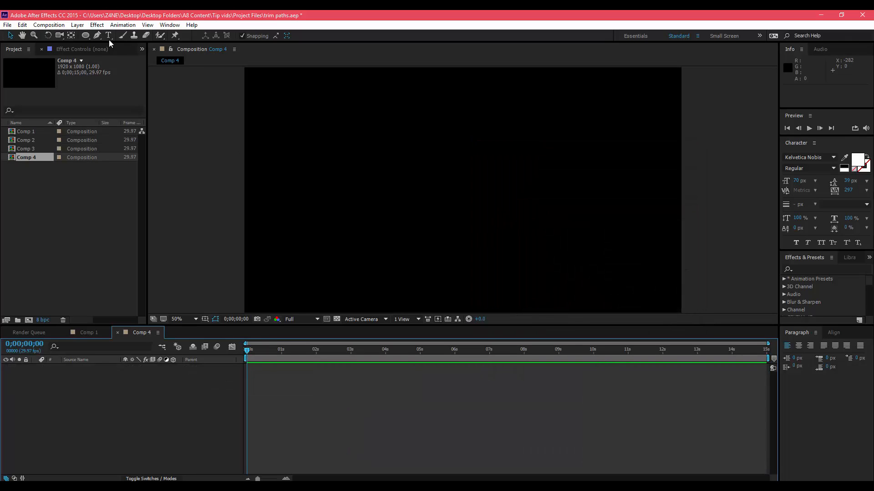
pyautogui.moveTo(426, 61)
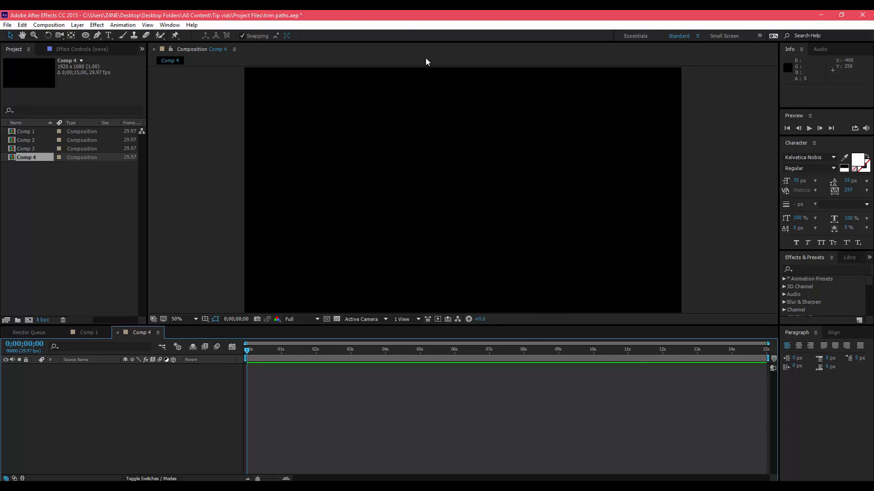
pyautogui.moveTo(483, 219)
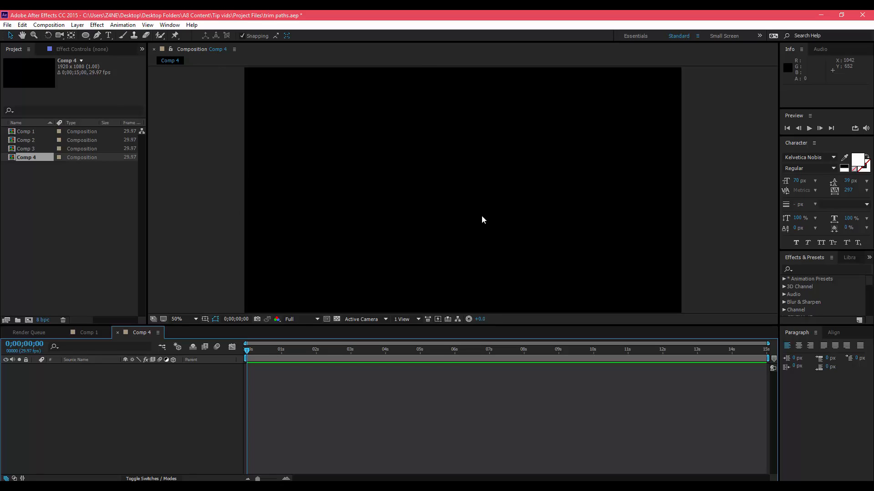
pyautogui.moveTo(468, 212)
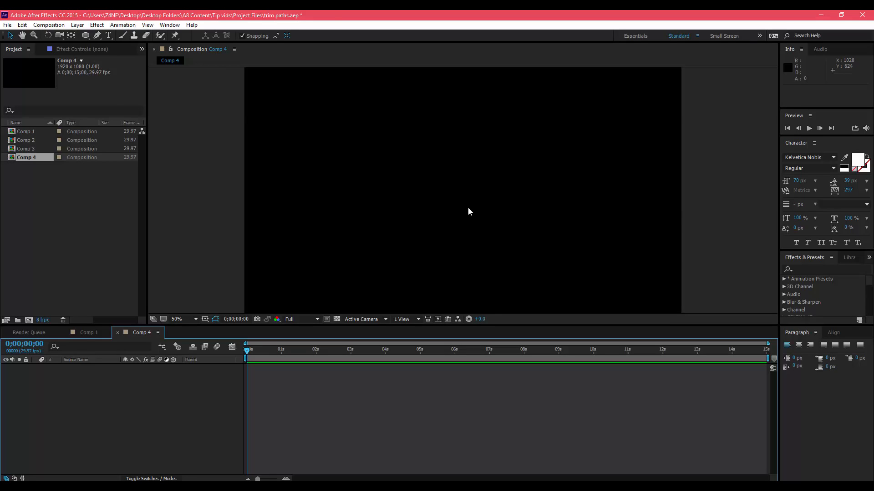
pyautogui.moveTo(83, 52)
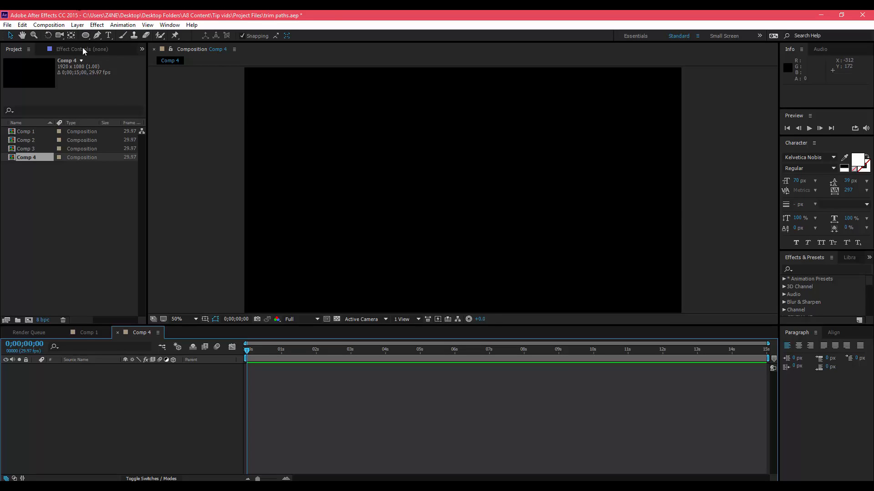
# Choose the Ellipse tool and confirm a near-white stroke colour for the circle
pyautogui.click(85, 36)
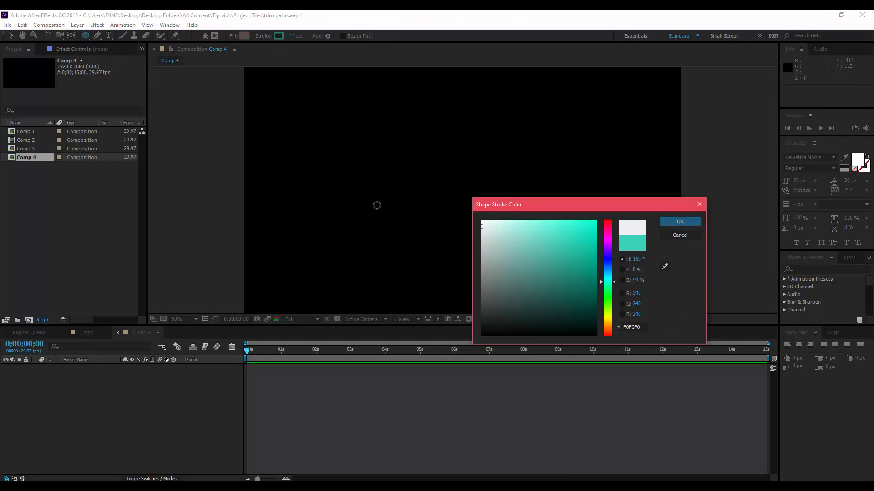
pyautogui.click(679, 221)
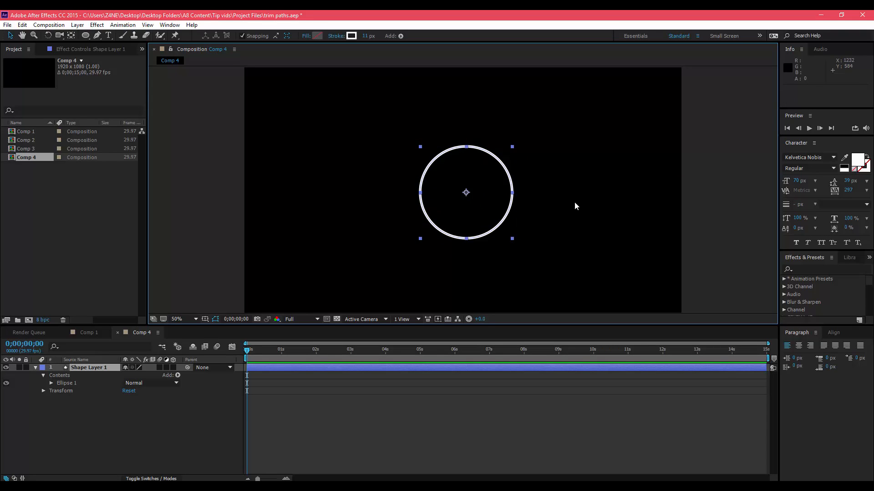
pyautogui.moveTo(465, 188)
pyautogui.write('circle')
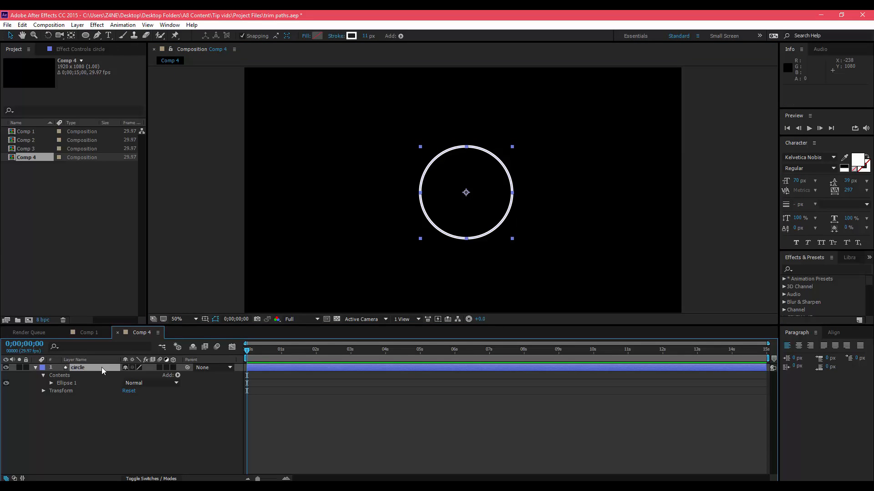
pyautogui.moveTo(187, 345)
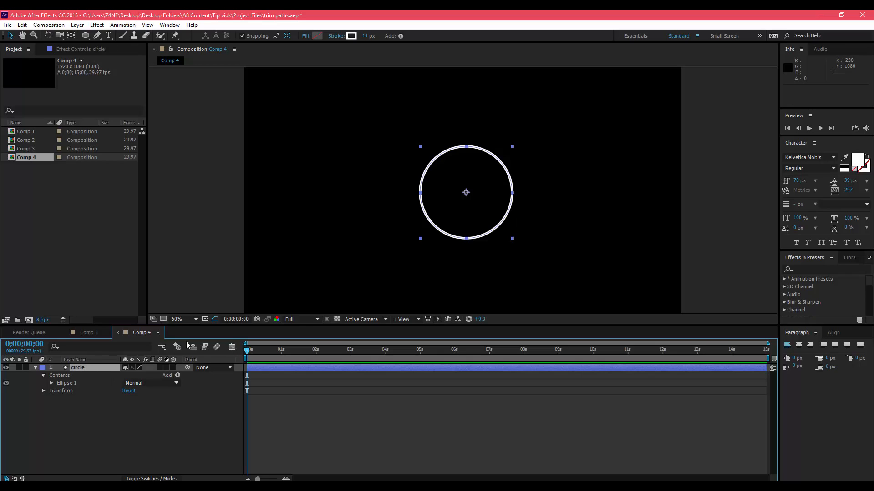
pyautogui.moveTo(170, 378)
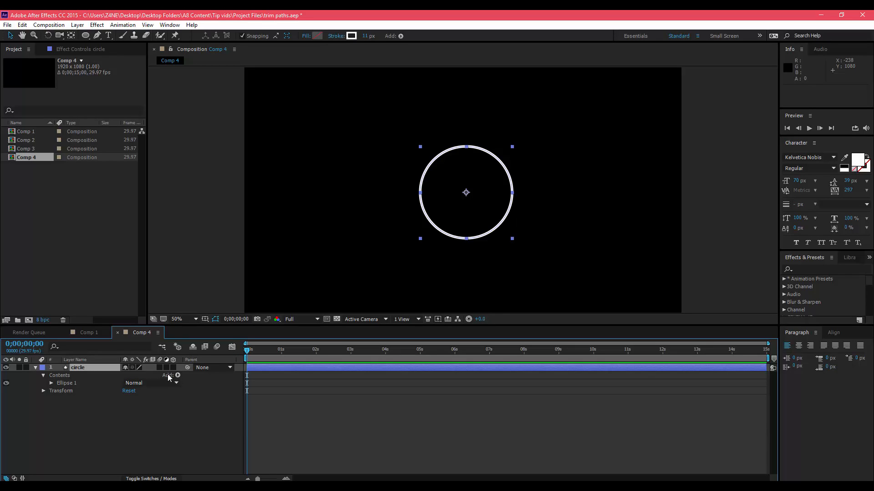
# Add a Trim Paths 1 operator to the circle layer's Contents alongside Ellipse 1
pyautogui.click(35, 367)
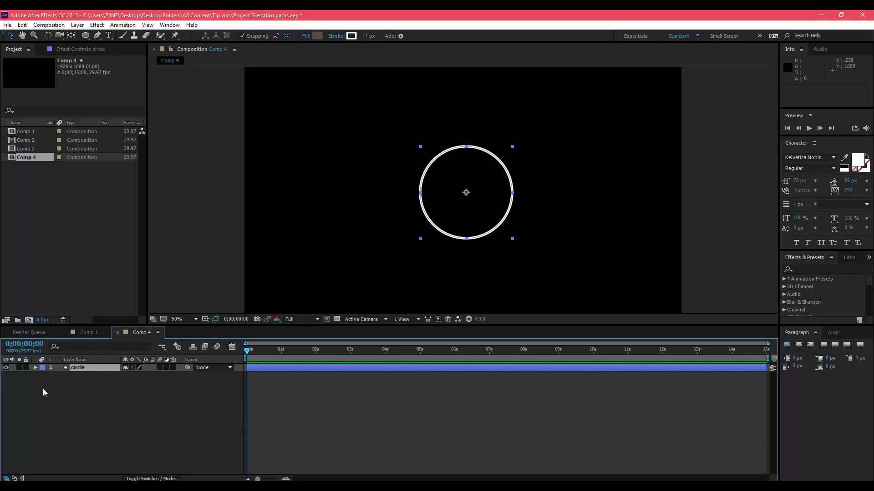
pyautogui.click(35, 367)
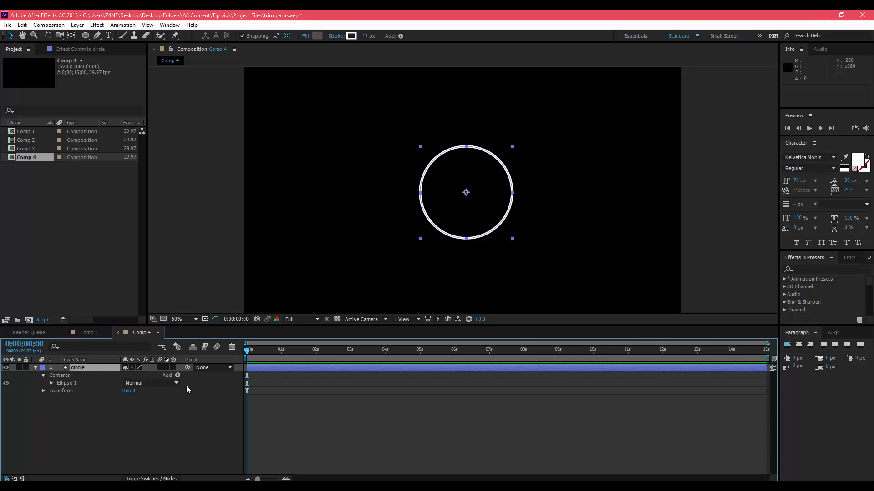
pyautogui.moveTo(178, 380)
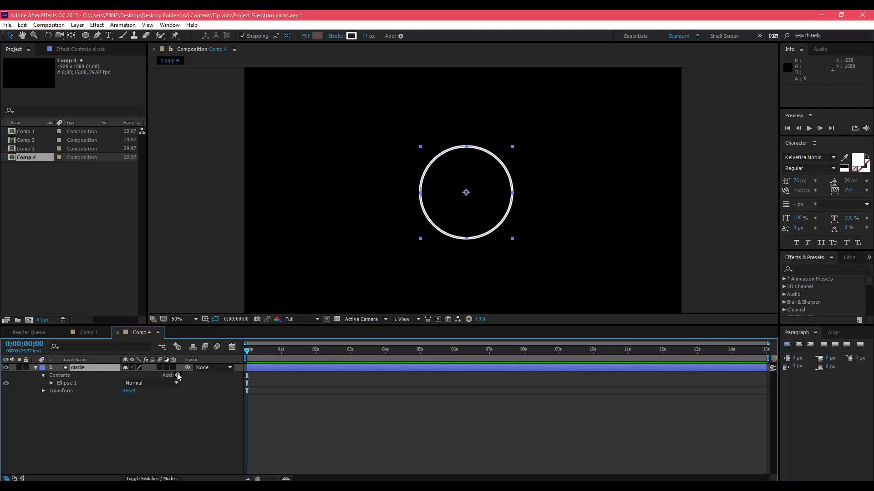
pyautogui.click(177, 375)
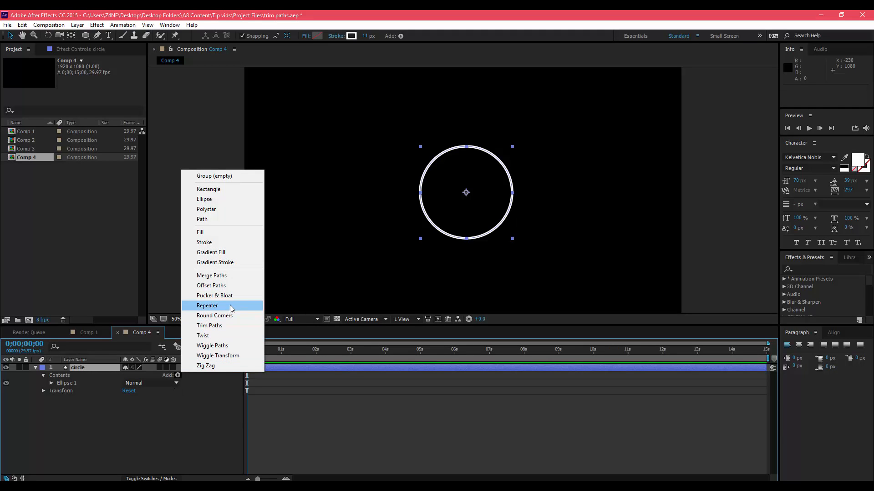
pyautogui.moveTo(231, 327)
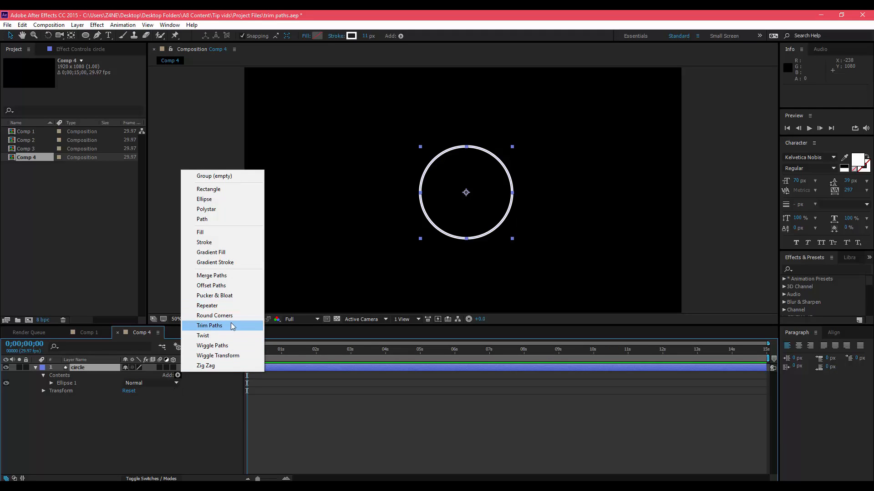
pyautogui.click(209, 326)
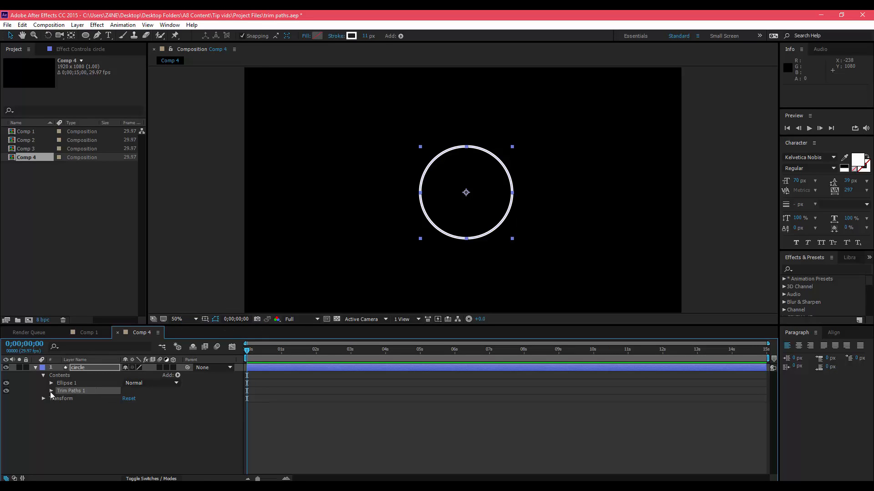
# Expand Trim Paths 1 and set its Start value to 100% so the stroke vanishes
pyautogui.click(51, 390)
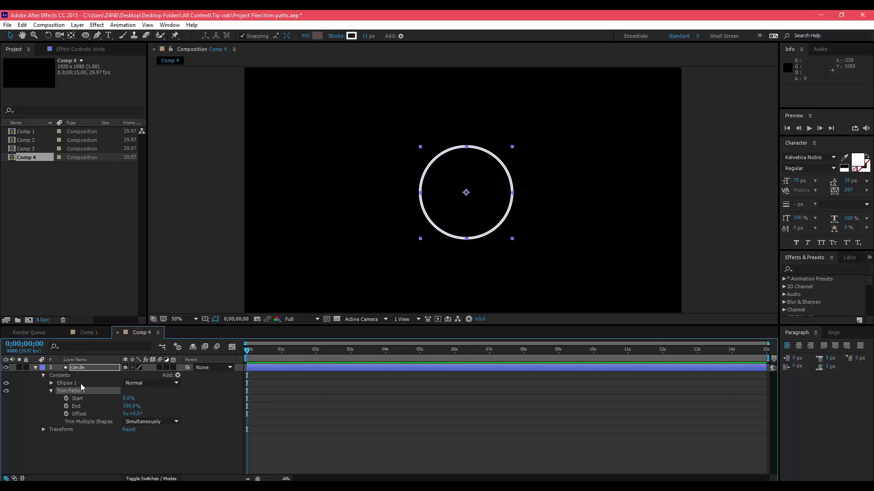
pyautogui.moveTo(84, 402)
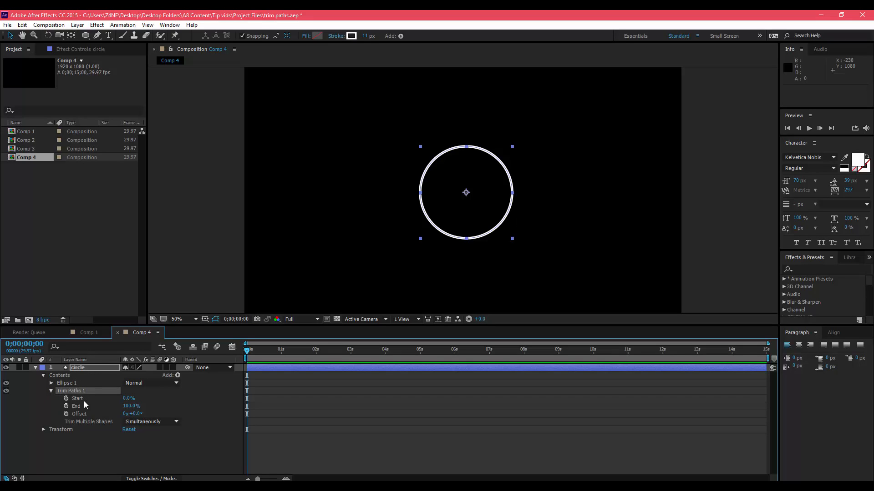
pyautogui.moveTo(92, 408)
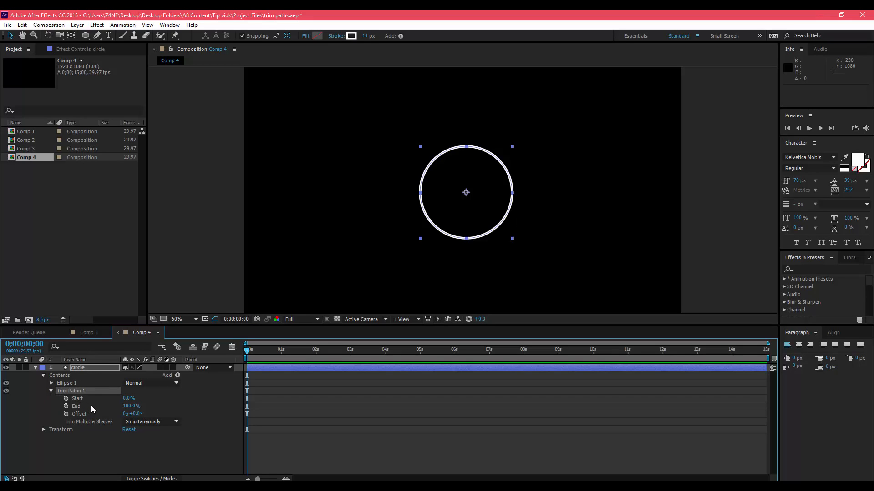
pyautogui.moveTo(107, 401)
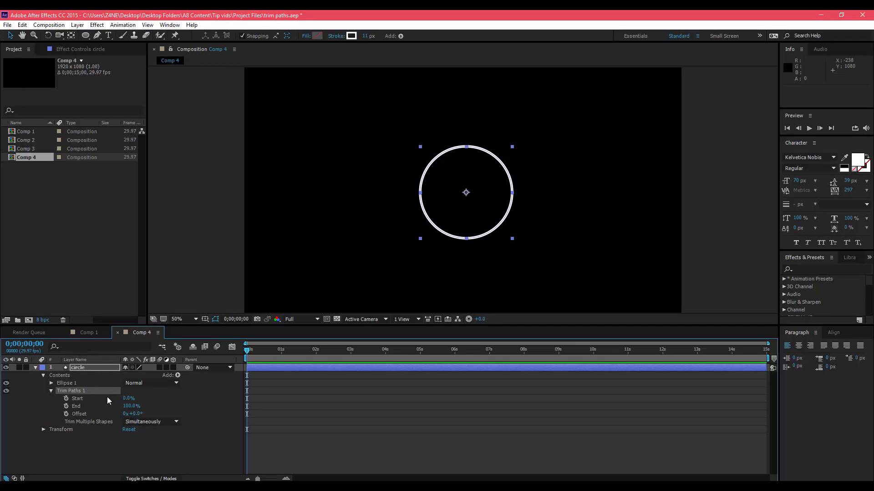
pyautogui.moveTo(86, 400)
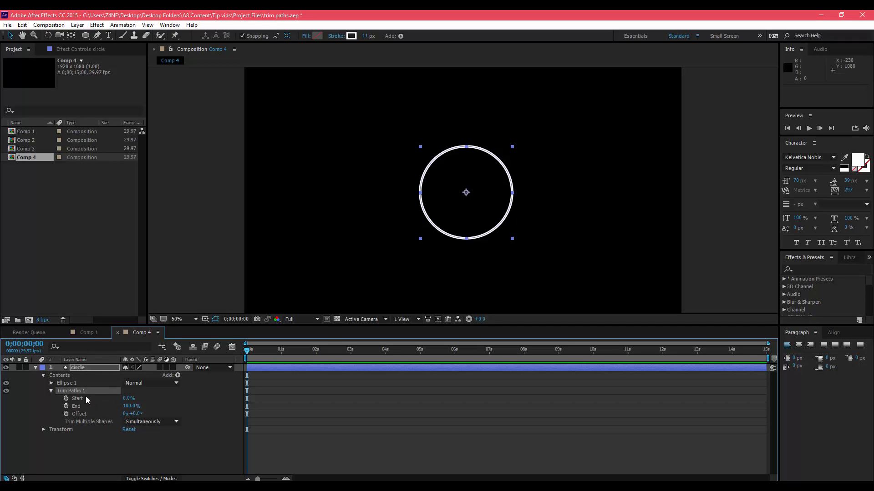
pyautogui.moveTo(109, 423)
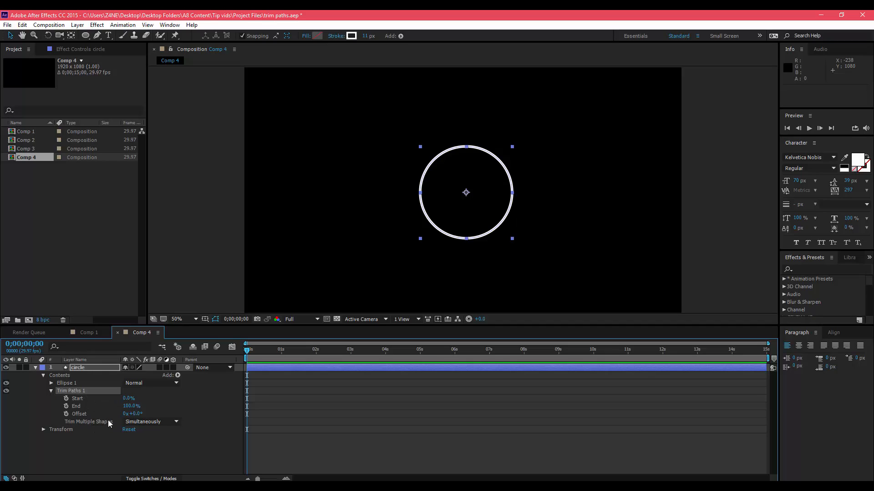
pyautogui.moveTo(116, 429)
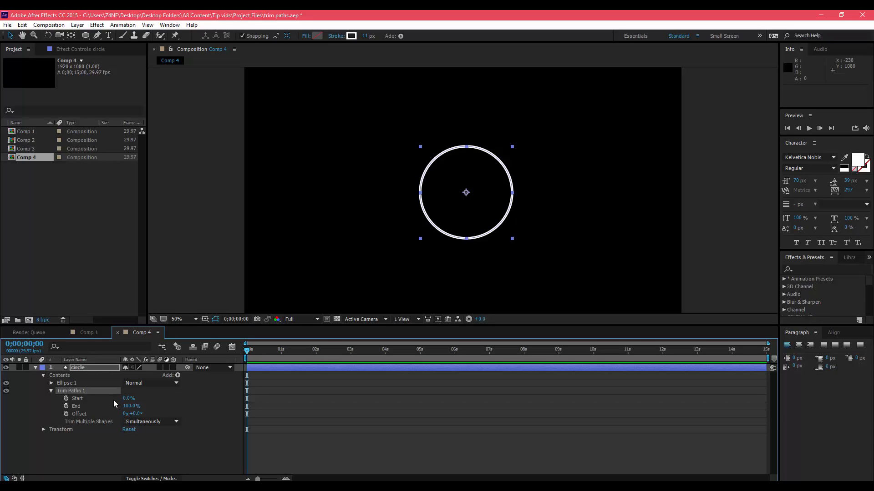
pyautogui.moveTo(50, 415)
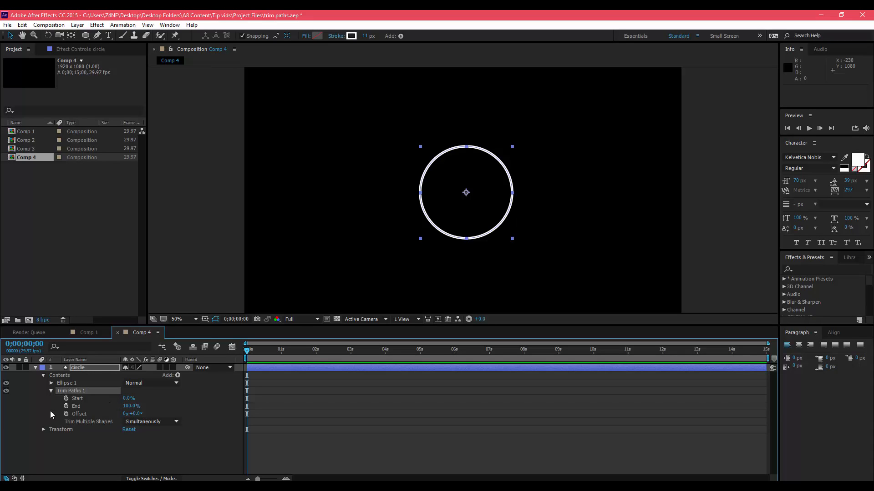
pyautogui.moveTo(83, 410)
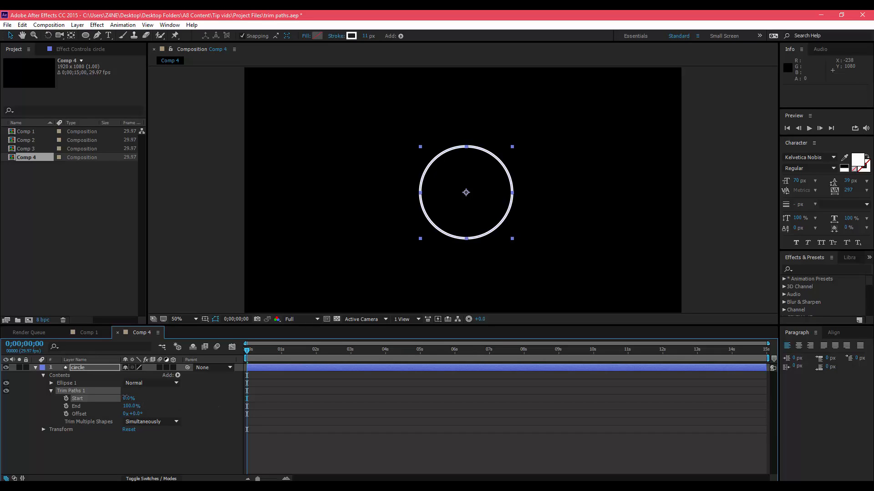
pyautogui.tripleClick(131, 398)
pyautogui.write('100')
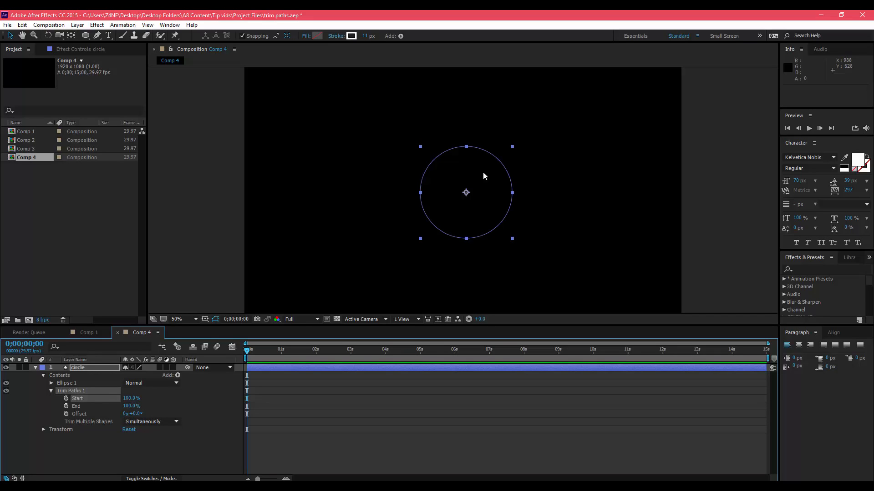
# Keyframe Start from 100% at frame 0 to 0% at frame 14 and preview the draw-on
pyautogui.click(67, 398)
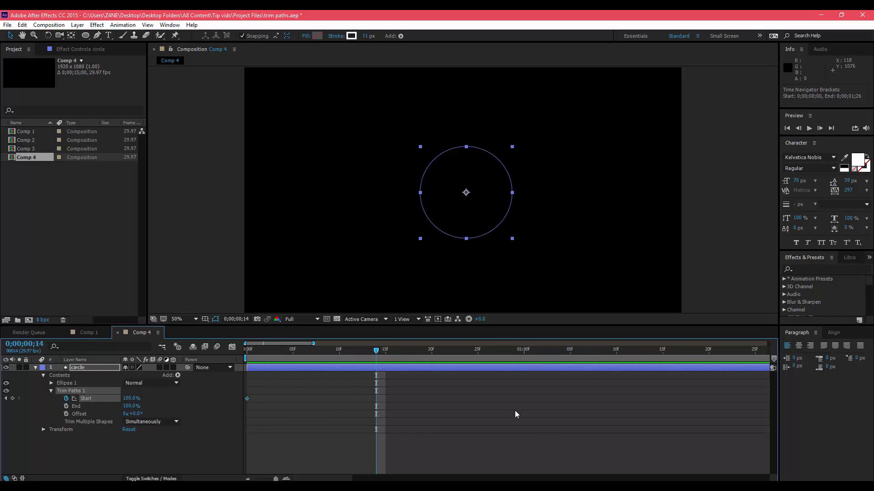
pyautogui.moveTo(174, 417)
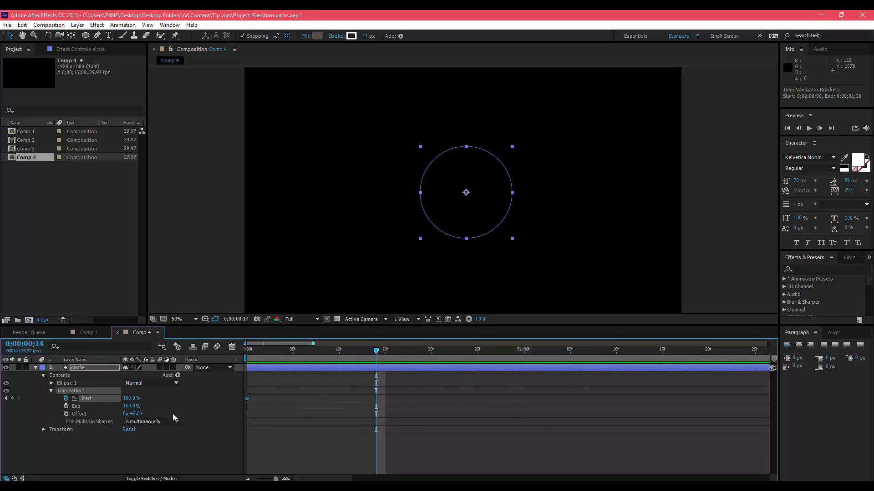
pyautogui.moveTo(54, 347)
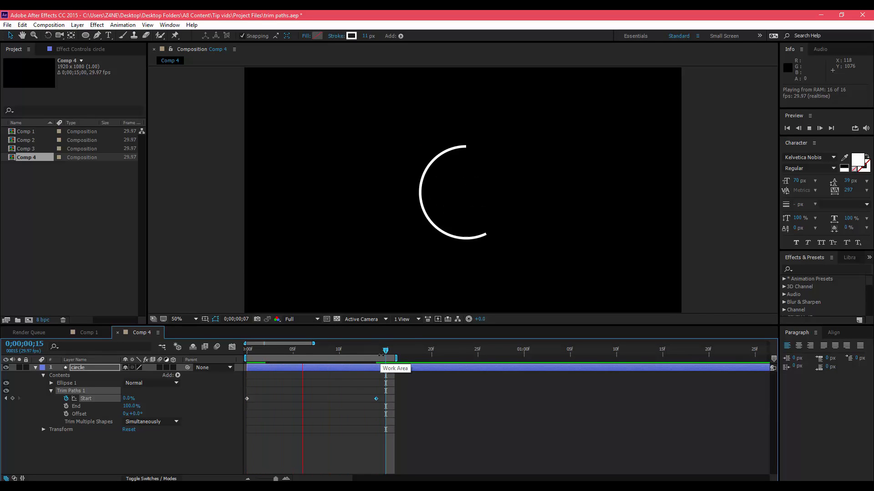
pyautogui.click(346, 349)
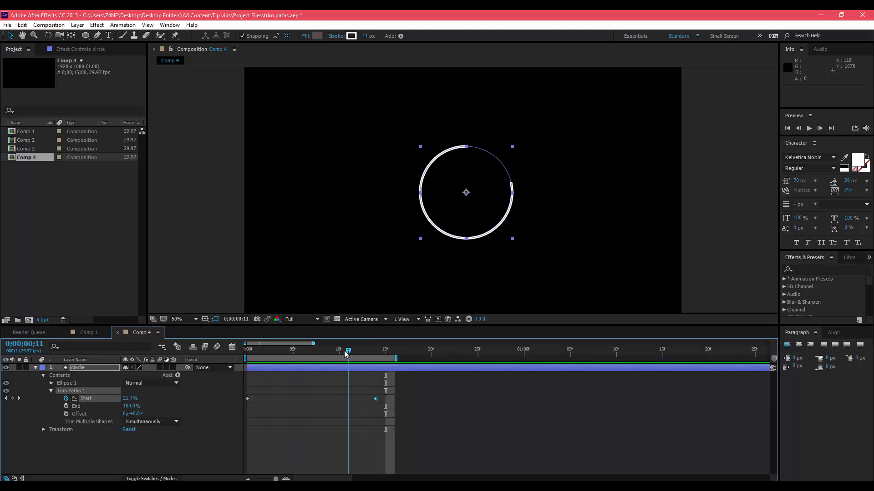
pyautogui.moveTo(325, 352)
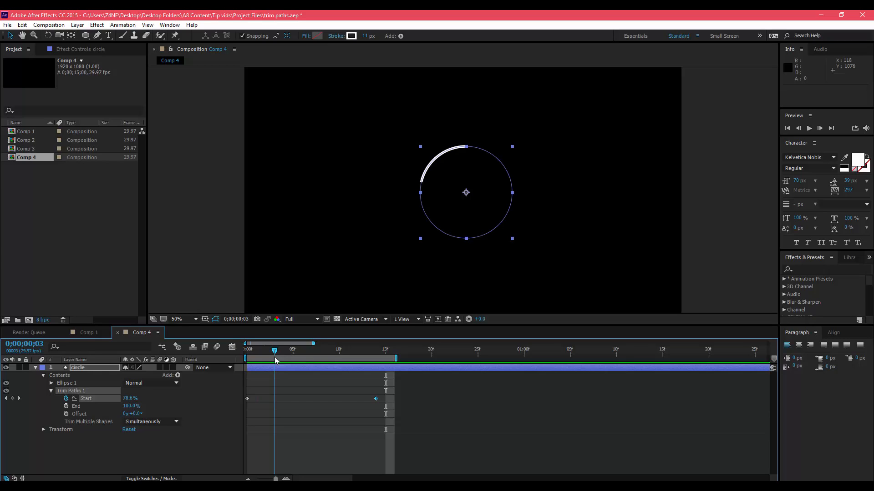
pyautogui.moveTo(274, 362)
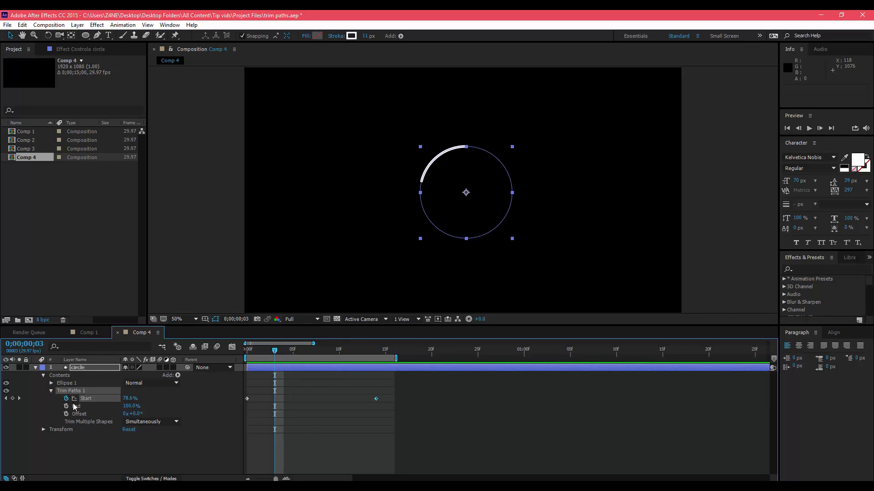
pyautogui.moveTo(66, 406)
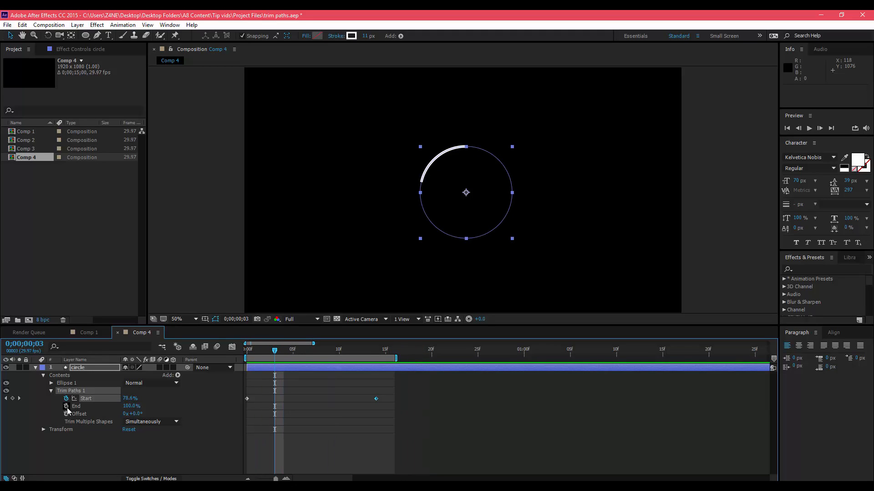
# Keyframe End at 100% on frame 4 and move to frame 18 for the 0% key
pyautogui.click(66, 406)
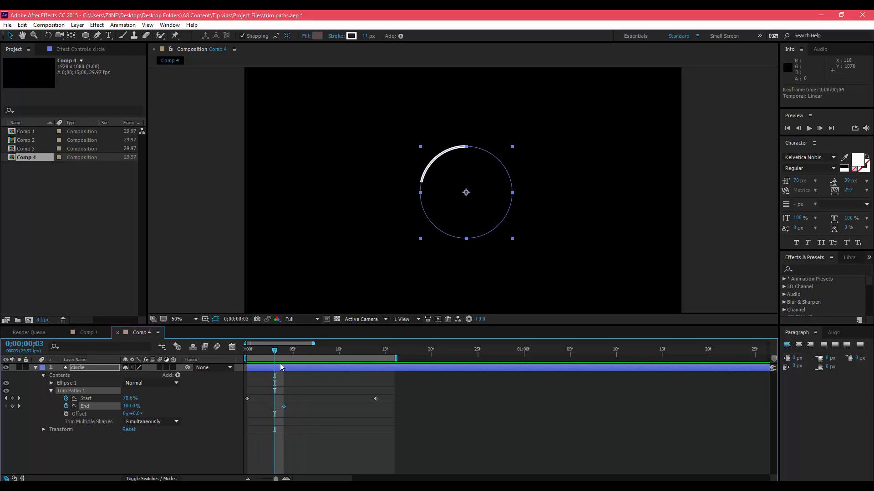
pyautogui.click(284, 349)
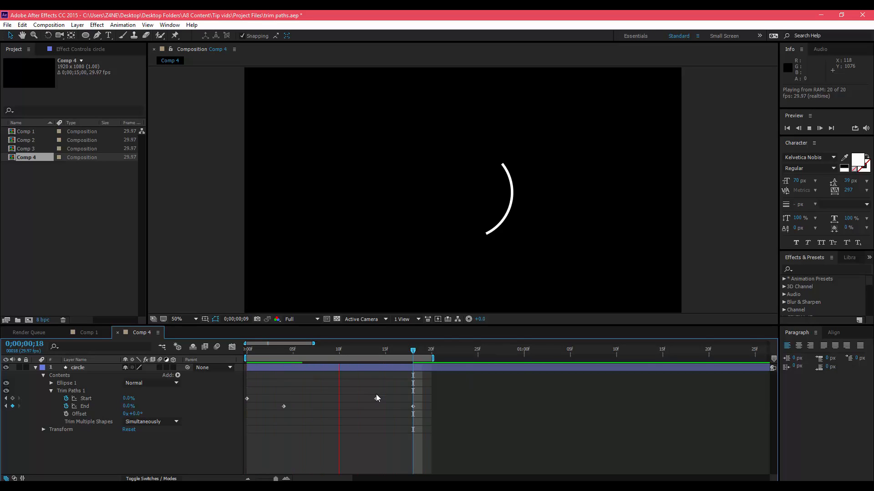
pyautogui.click(414, 358)
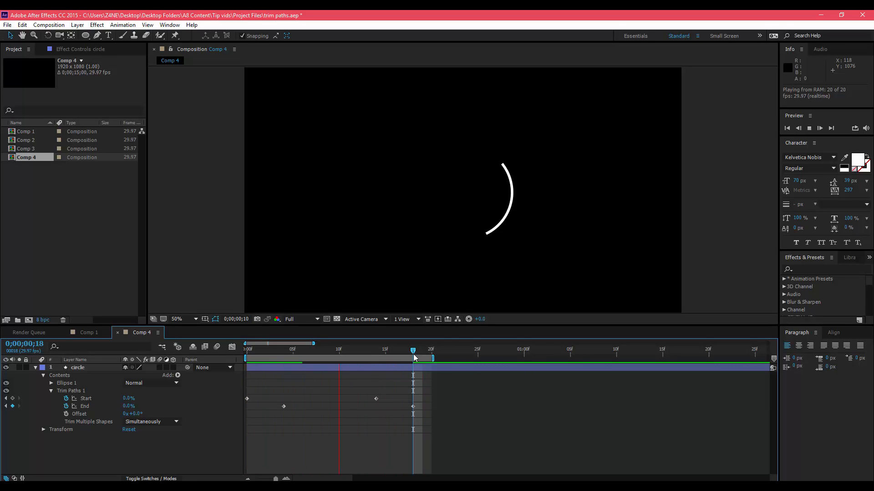
pyautogui.click(406, 367)
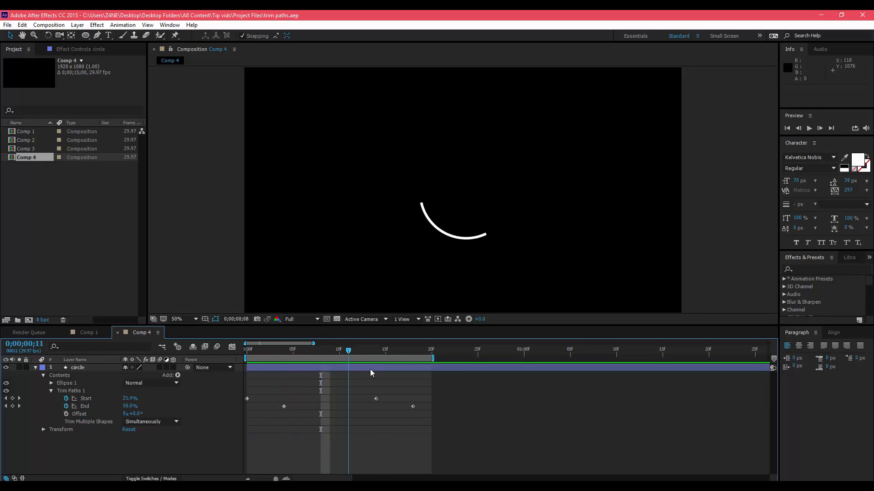
pyautogui.click(830, 129)
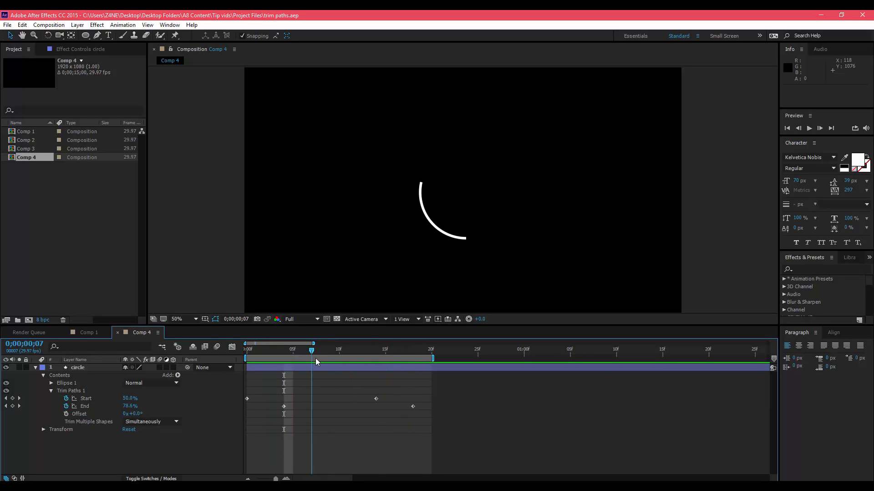
pyautogui.click(339, 350)
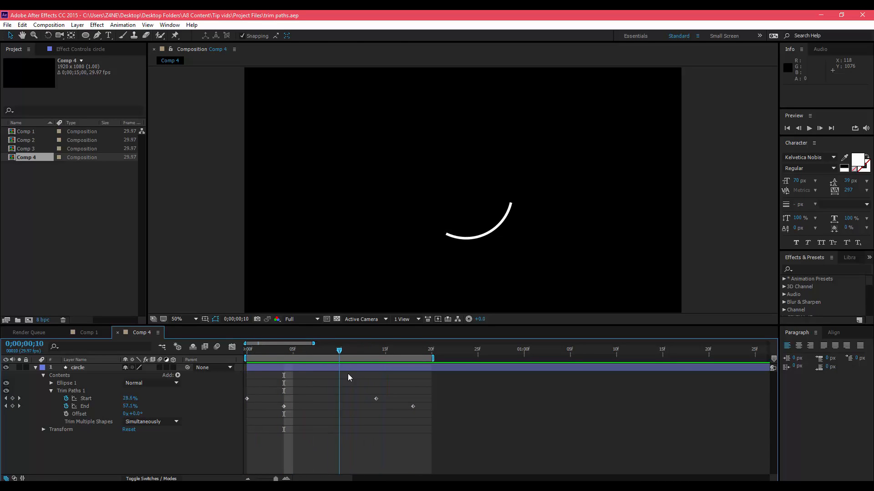
pyautogui.click(76, 367)
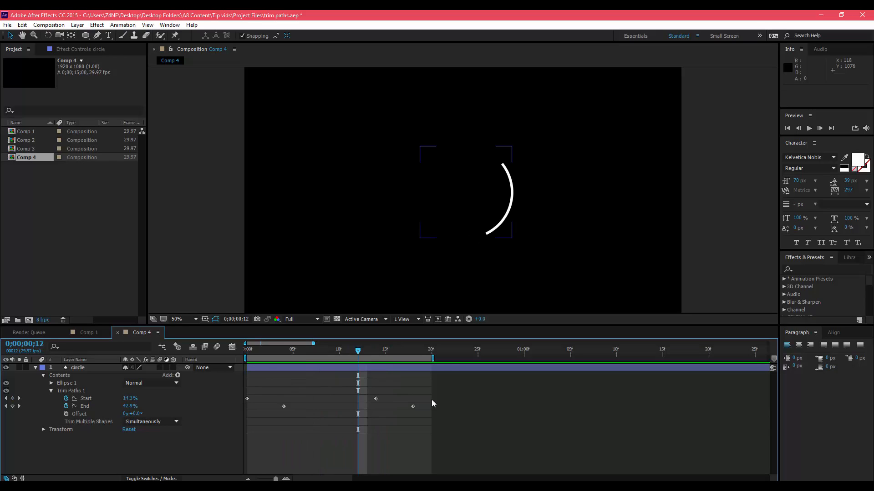
# Select all four Start and End keyframes and apply Easy Ease (F9)
pyautogui.click(77, 366)
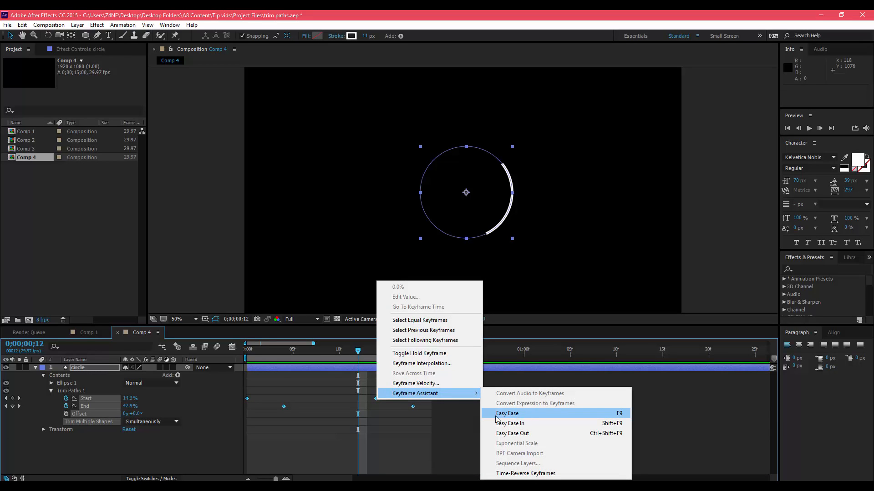
pyautogui.moveTo(498, 420)
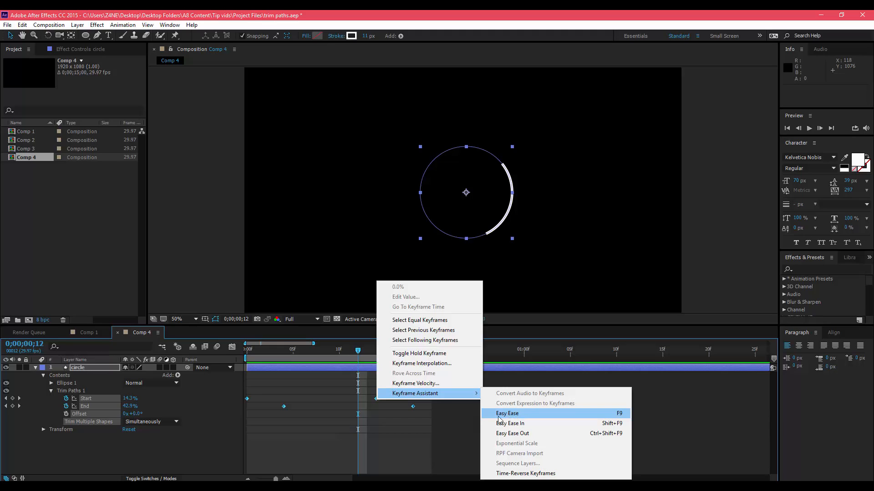
pyautogui.click(507, 413)
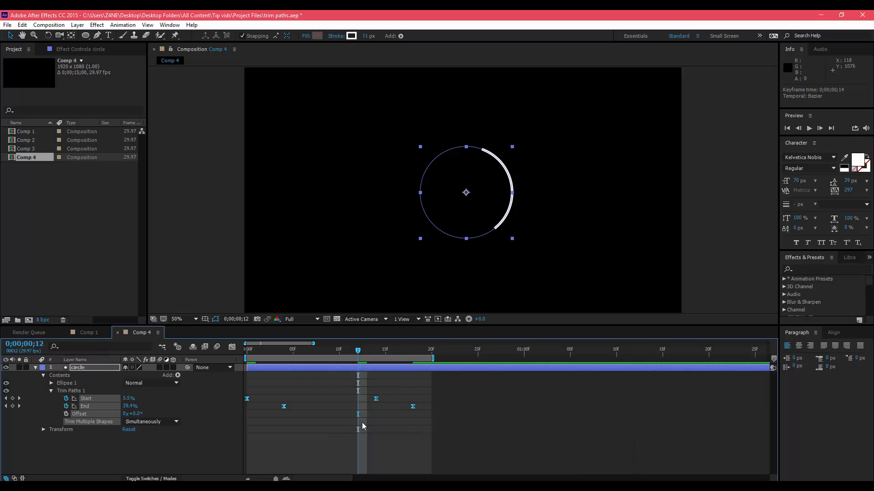
pyautogui.moveTo(372, 404)
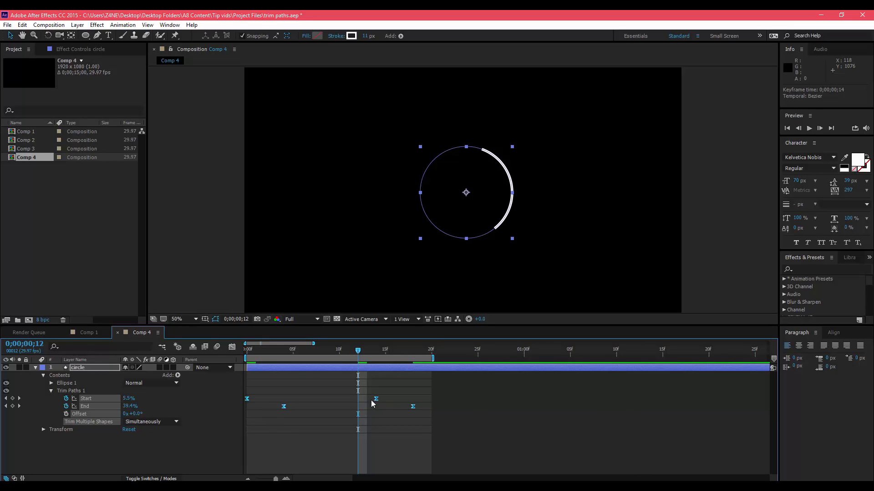
pyautogui.moveTo(367, 400)
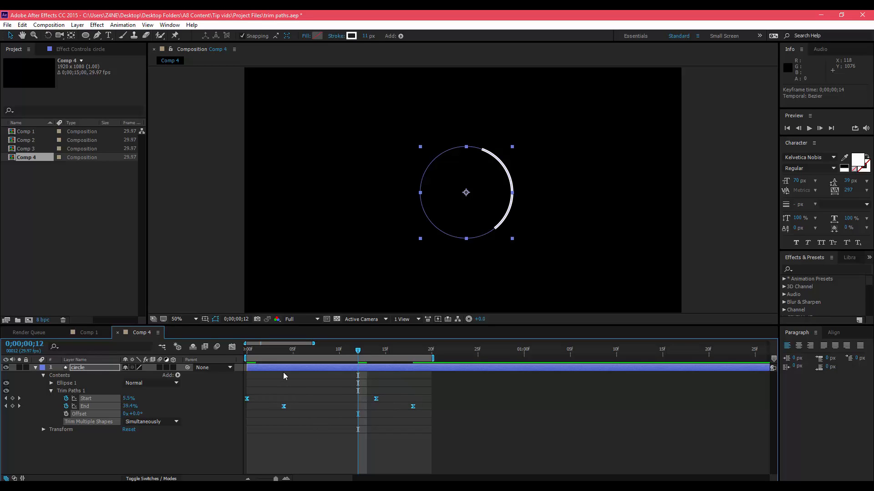
pyautogui.moveTo(242, 356)
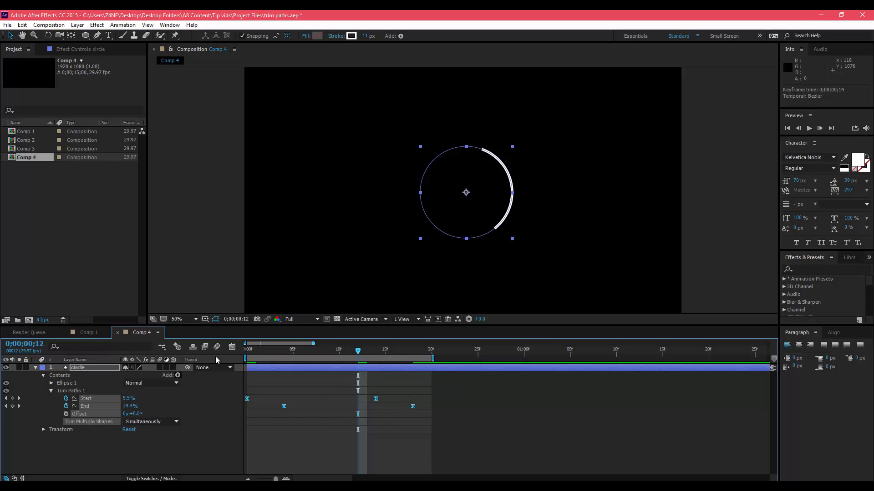
pyautogui.moveTo(232, 347)
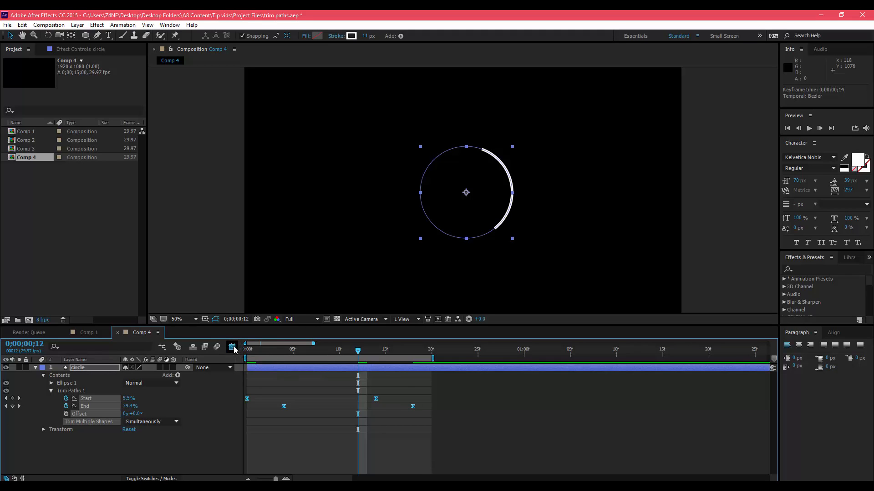
# Fit the Start and End curves in the Graph Editor and lengthen their ease handles
pyautogui.click(232, 347)
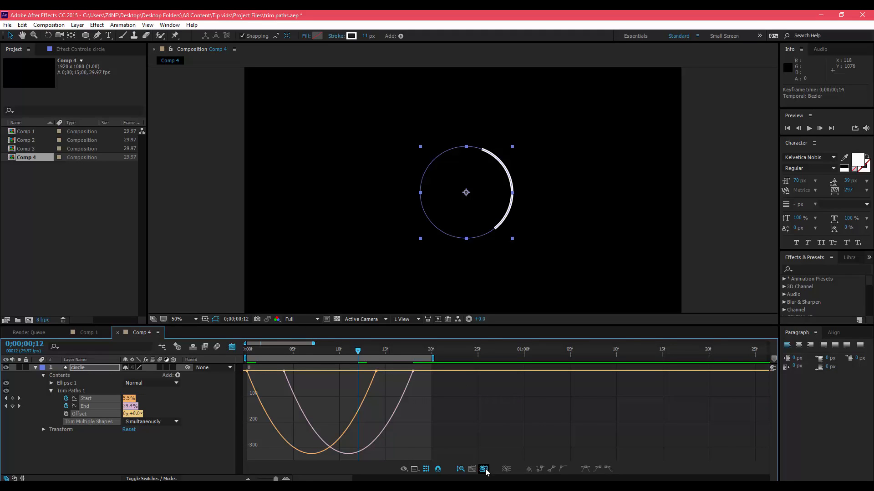
pyautogui.click(483, 469)
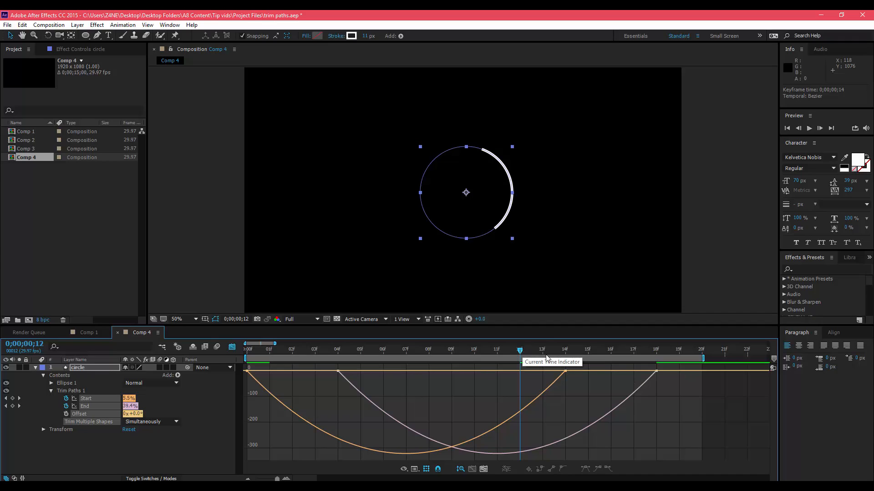
pyautogui.moveTo(523, 351)
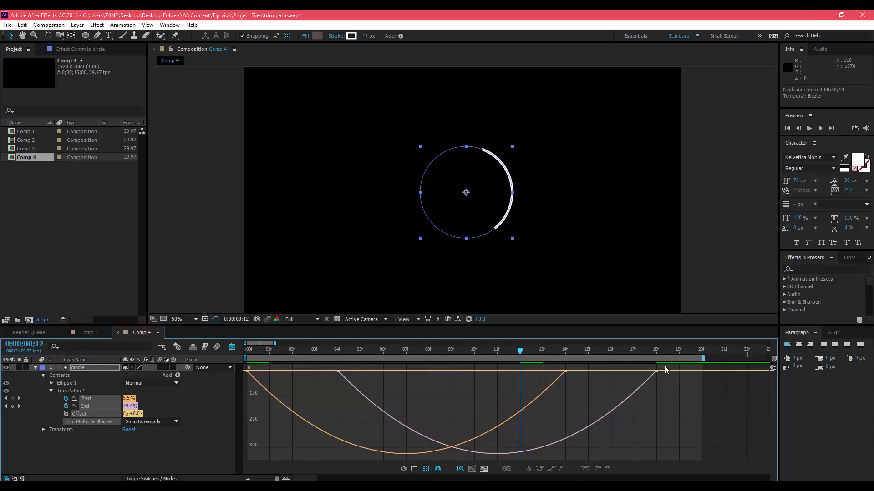
pyautogui.moveTo(671, 368)
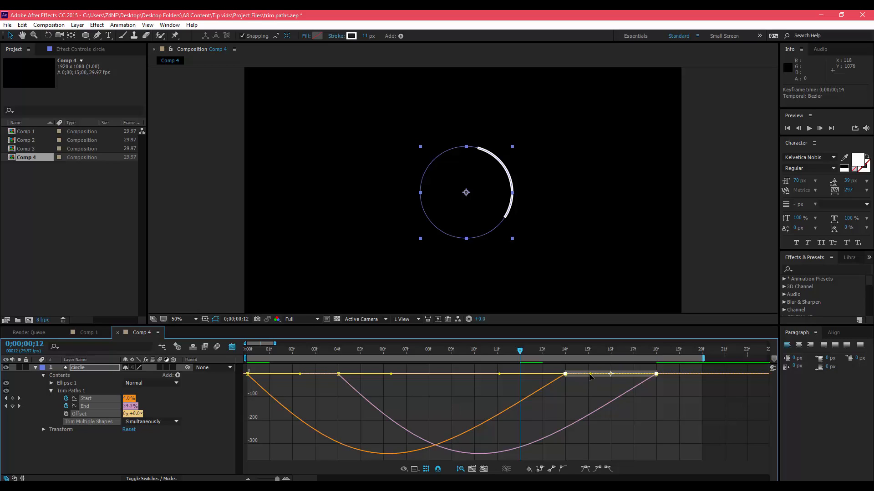
pyautogui.moveTo(592, 376)
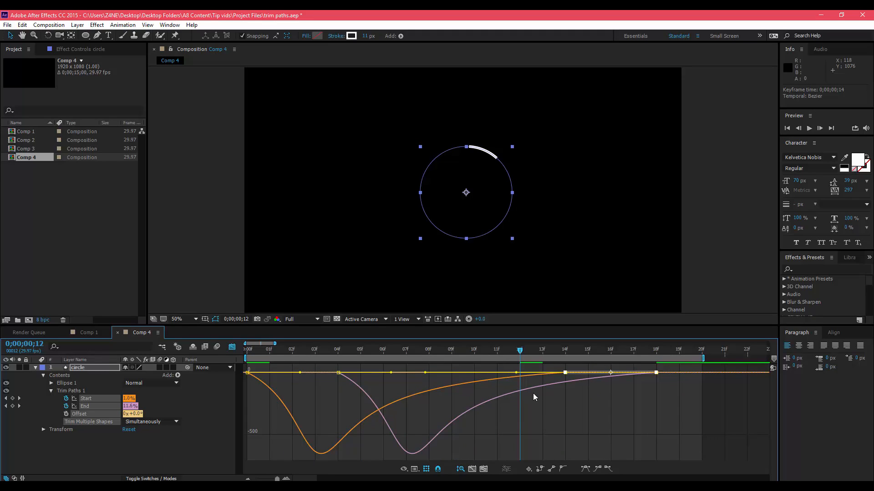
pyautogui.moveTo(284, 399)
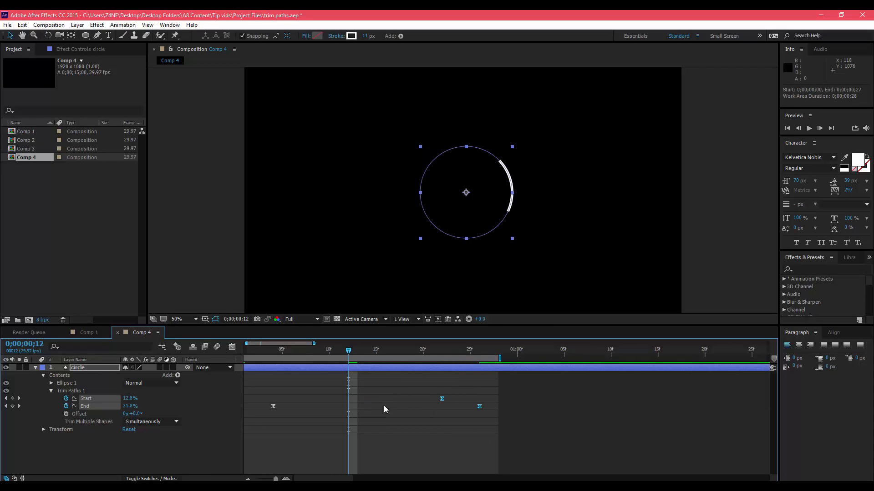
pyautogui.click(247, 344)
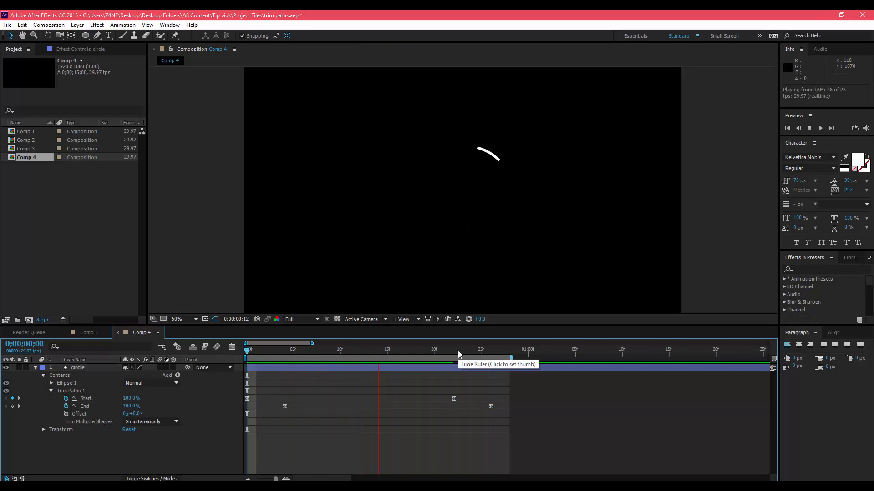
pyautogui.click(435, 348)
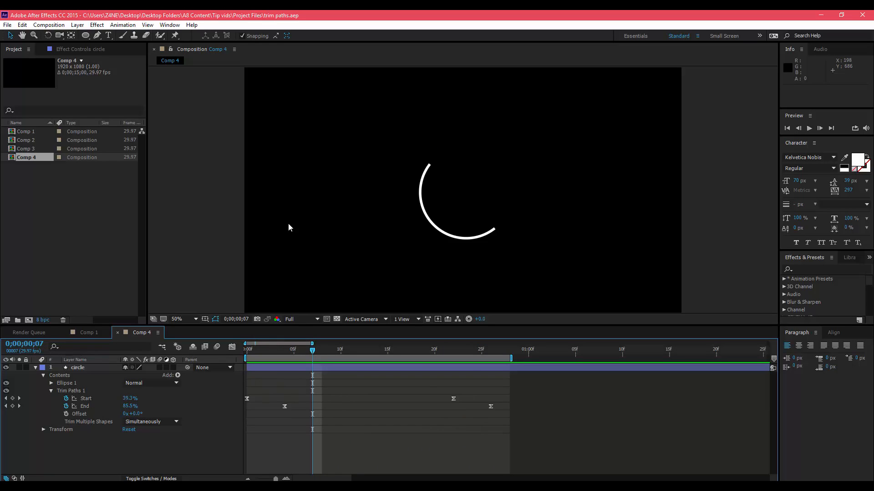
pyautogui.click(481, 208)
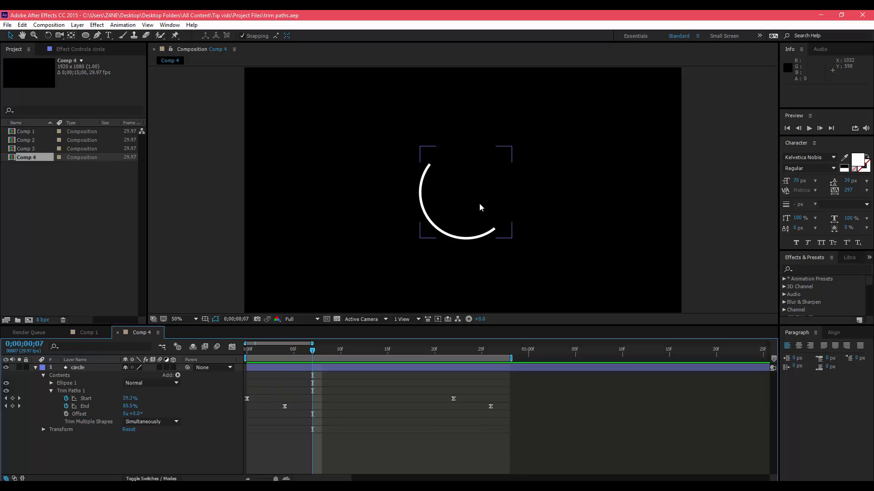
pyautogui.click(87, 35)
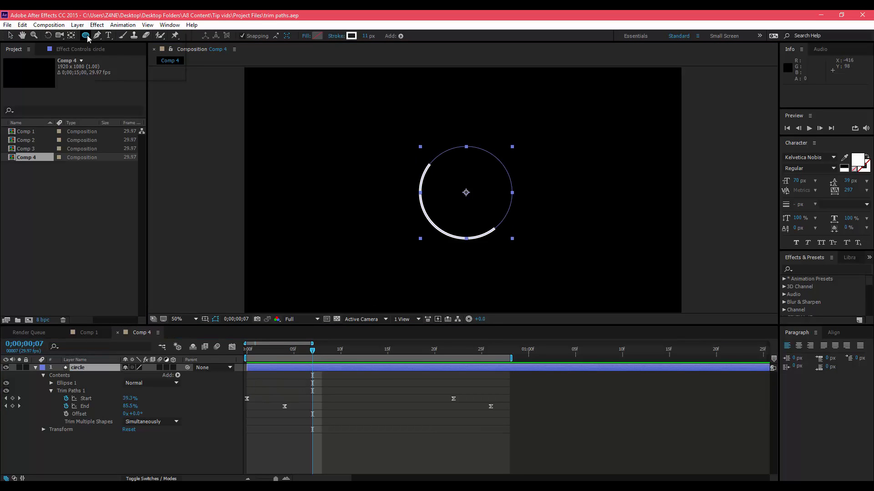
pyautogui.click(87, 35)
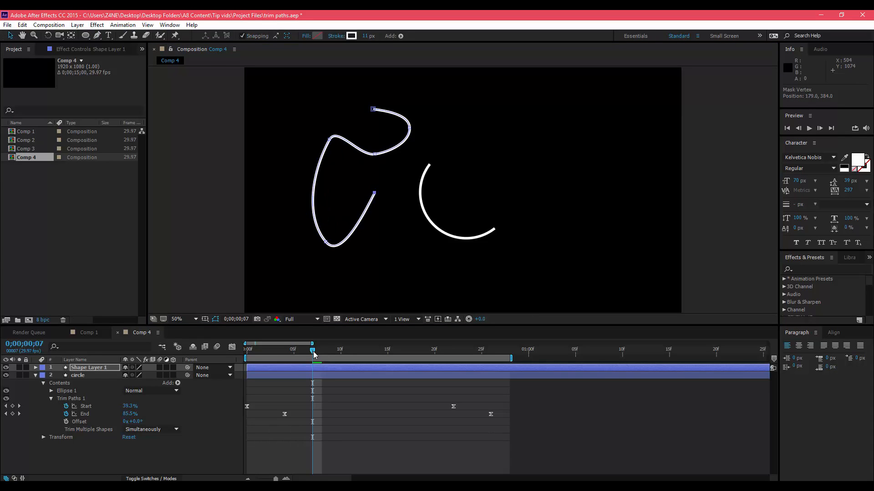
pyautogui.click(77, 375)
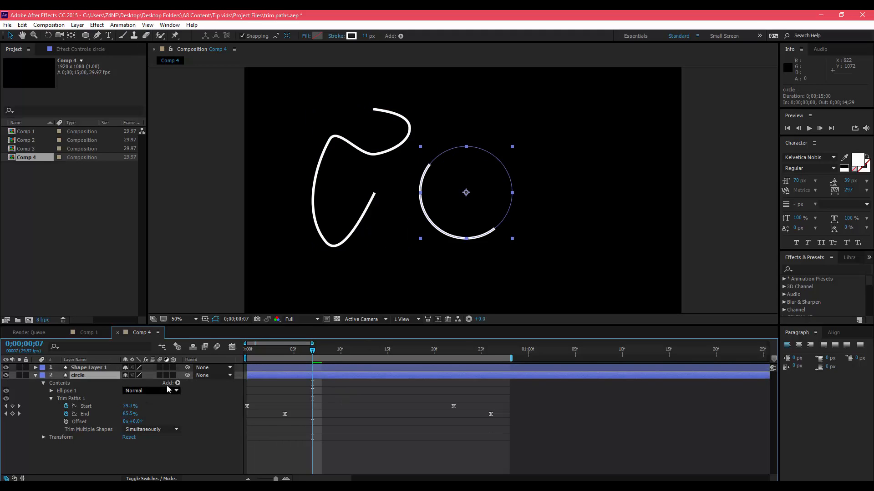
pyautogui.click(71, 399)
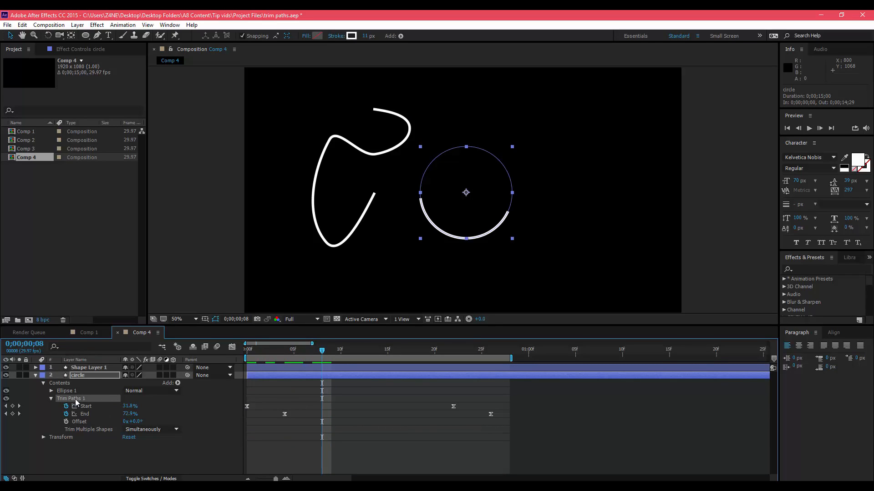
pyautogui.click(90, 366)
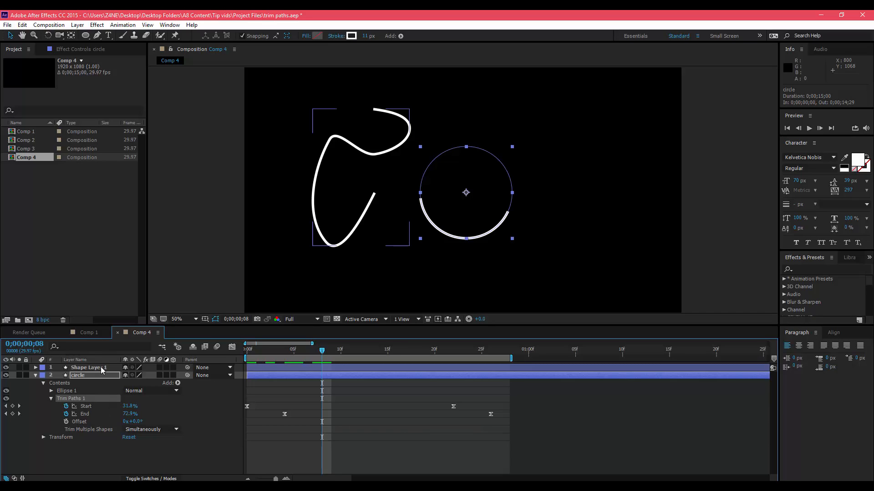
pyautogui.click(245, 344)
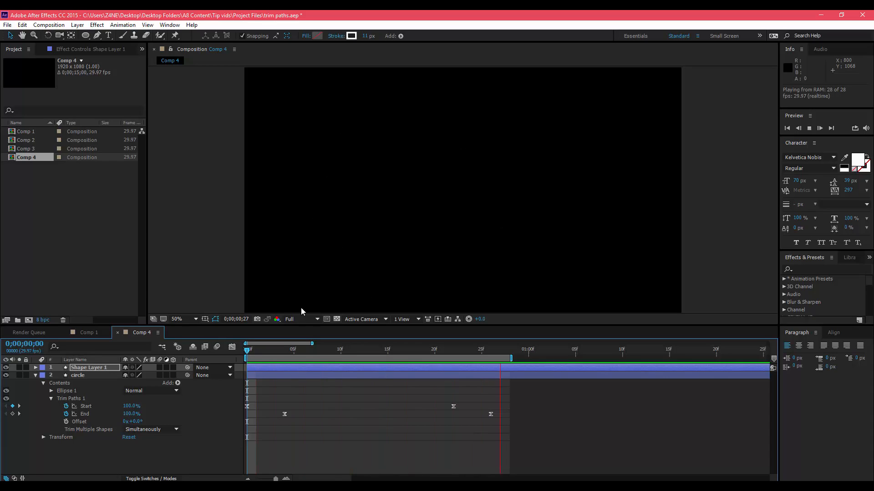
pyautogui.click(244, 349)
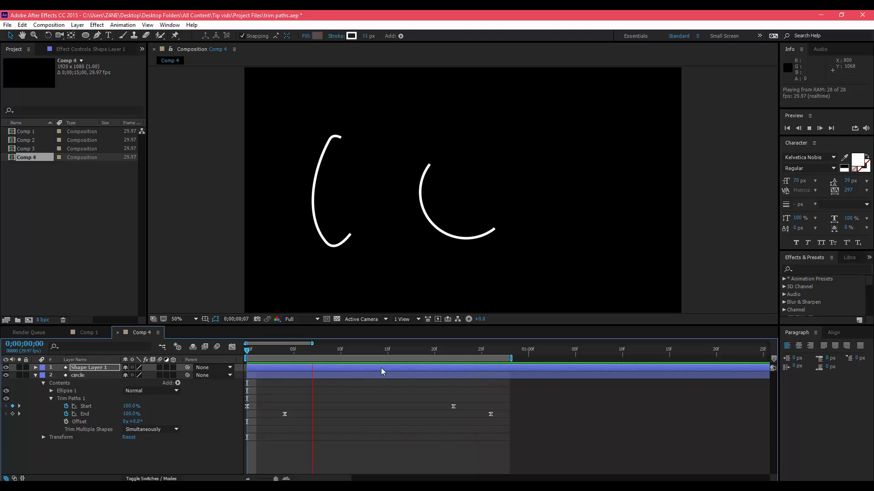
pyautogui.click(387, 348)
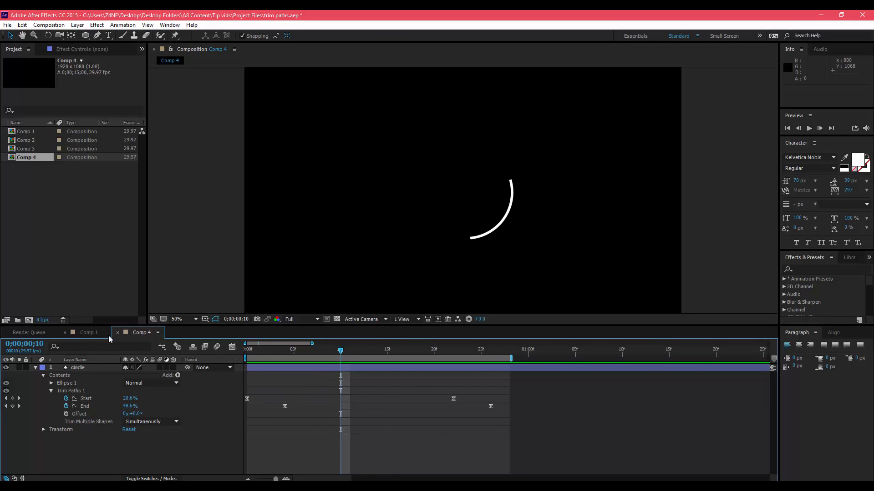
# Switch to Comp 1 and RAM preview its lines, circles and square tracing on and off
pyautogui.click(88, 333)
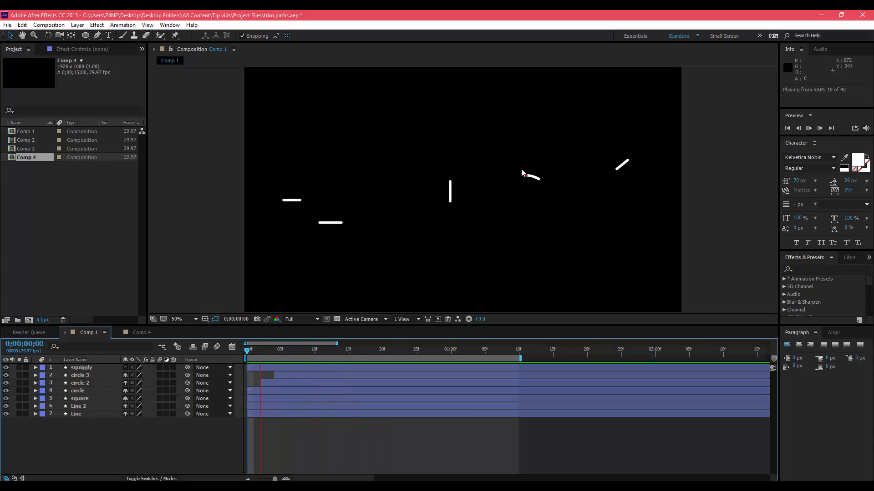
pyautogui.click(830, 128)
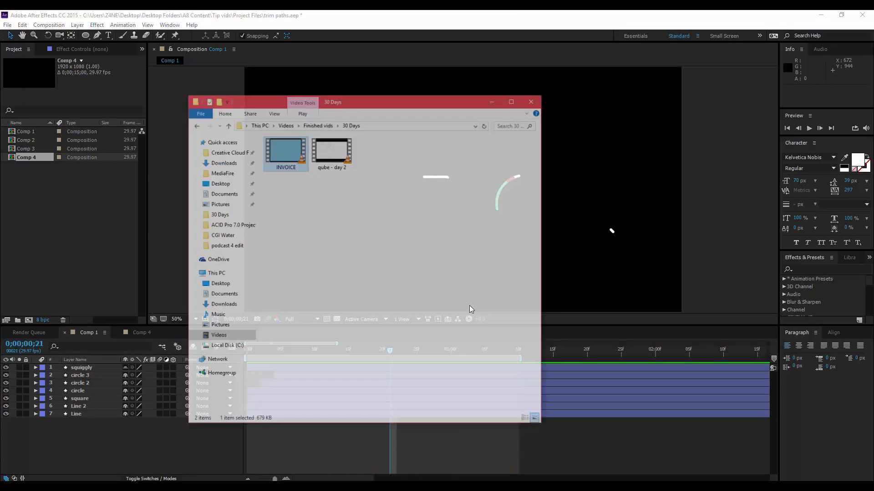
pyautogui.doubleClick(285, 150)
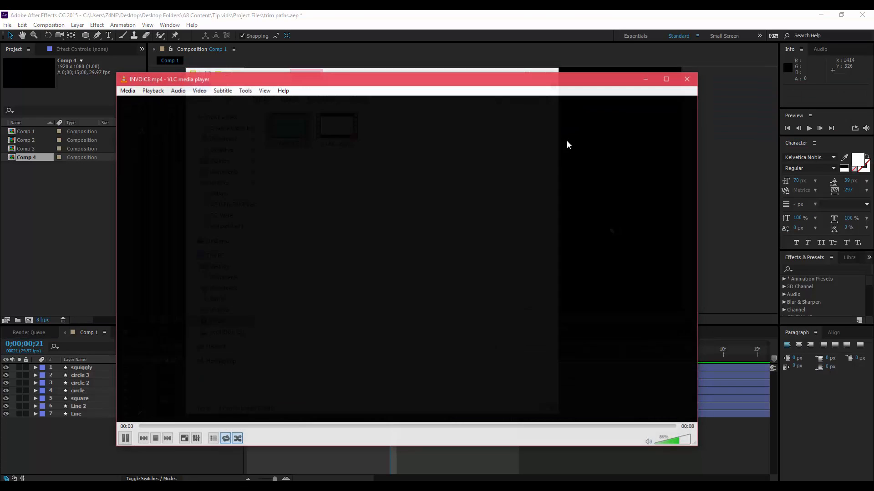
pyautogui.click(125, 438)
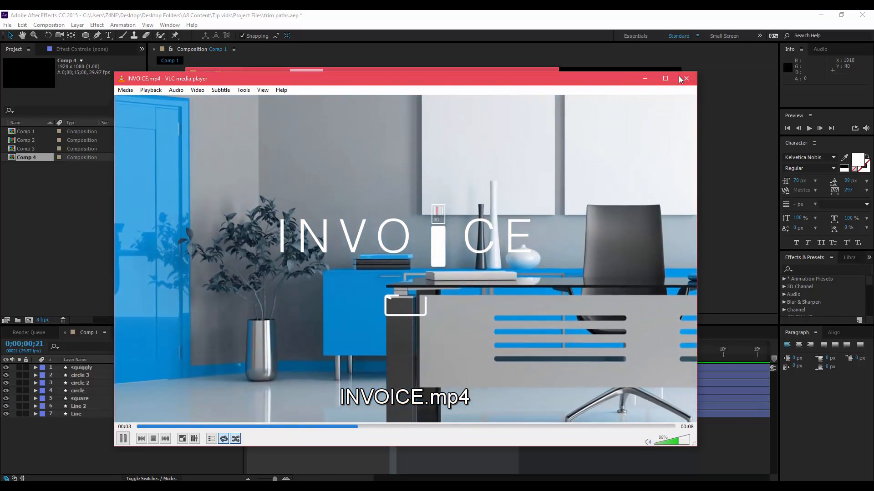
pyautogui.click(687, 78)
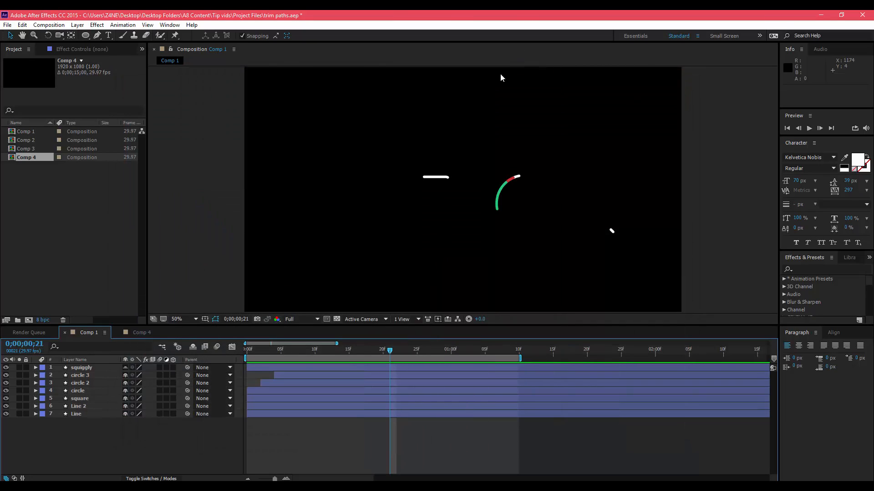
pyautogui.moveTo(388, 357)
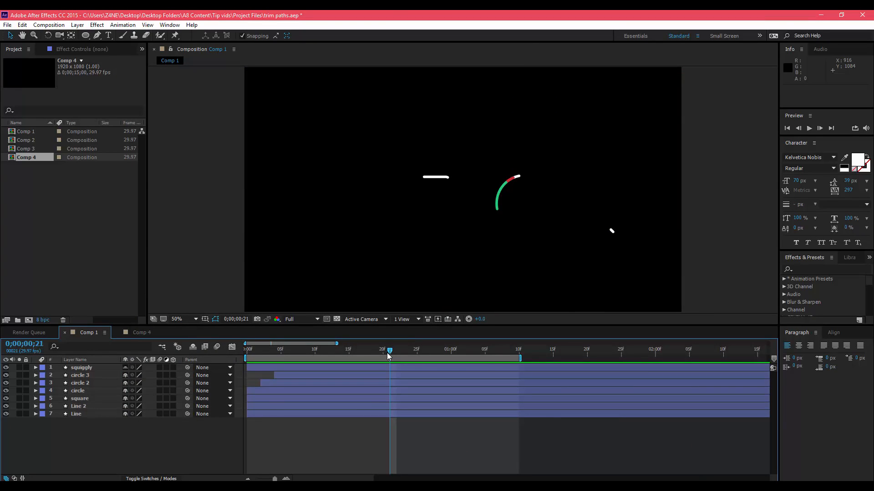
pyautogui.moveTo(388, 352)
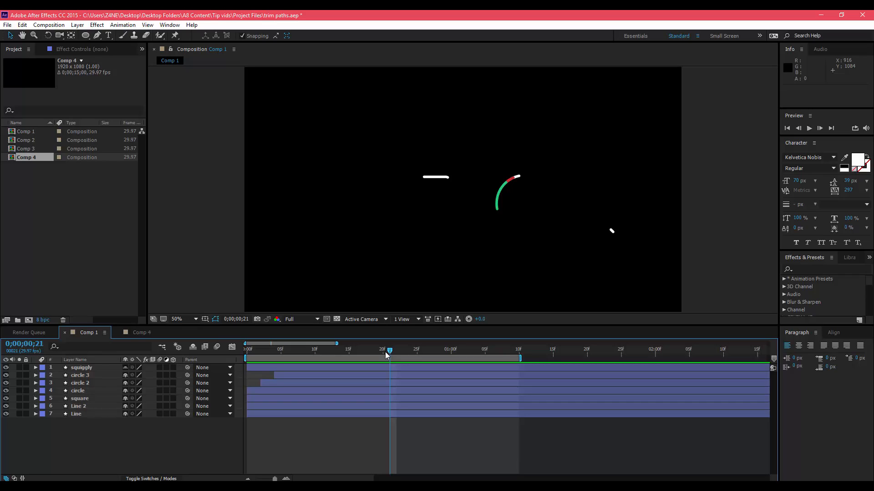
pyautogui.moveTo(388, 351)
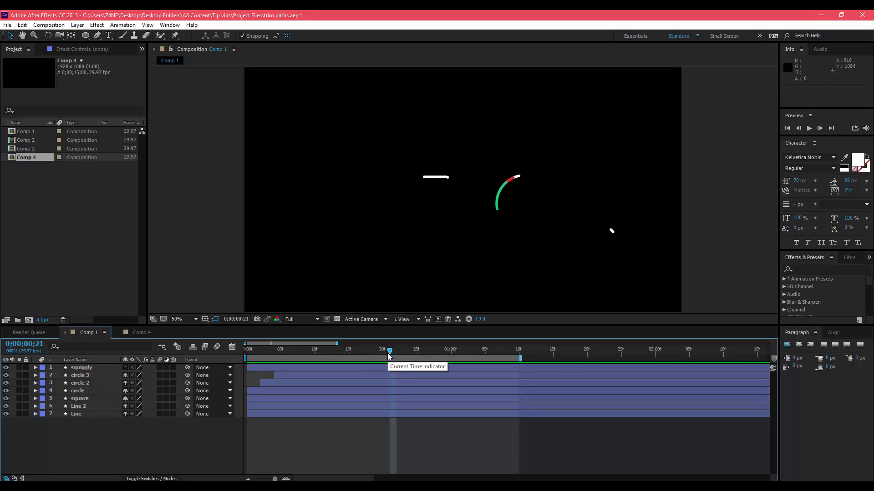
pyautogui.moveTo(389, 356)
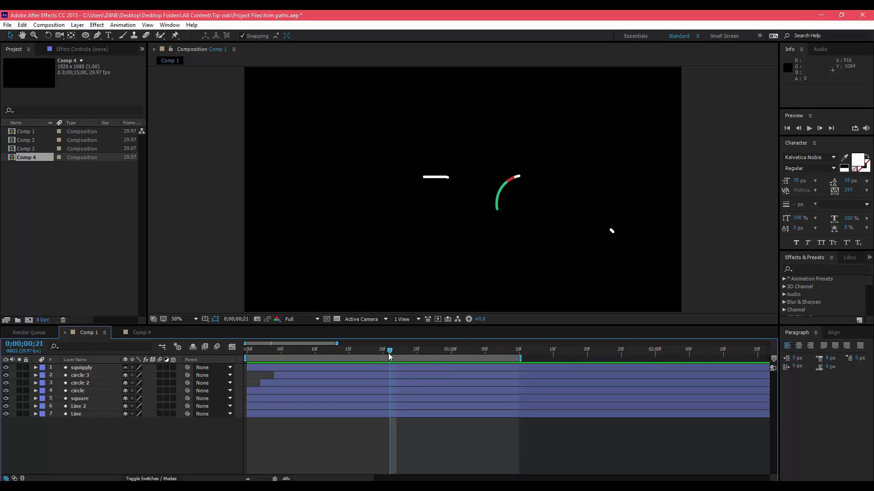